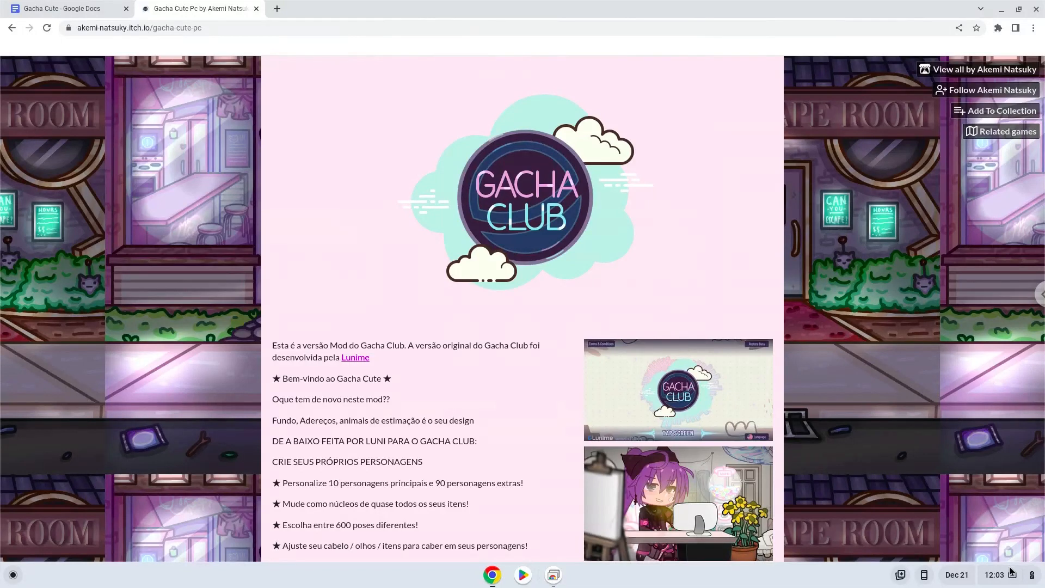
Step: Open ChromeOS Settings and go to Advanced > Developers
click(994, 574)
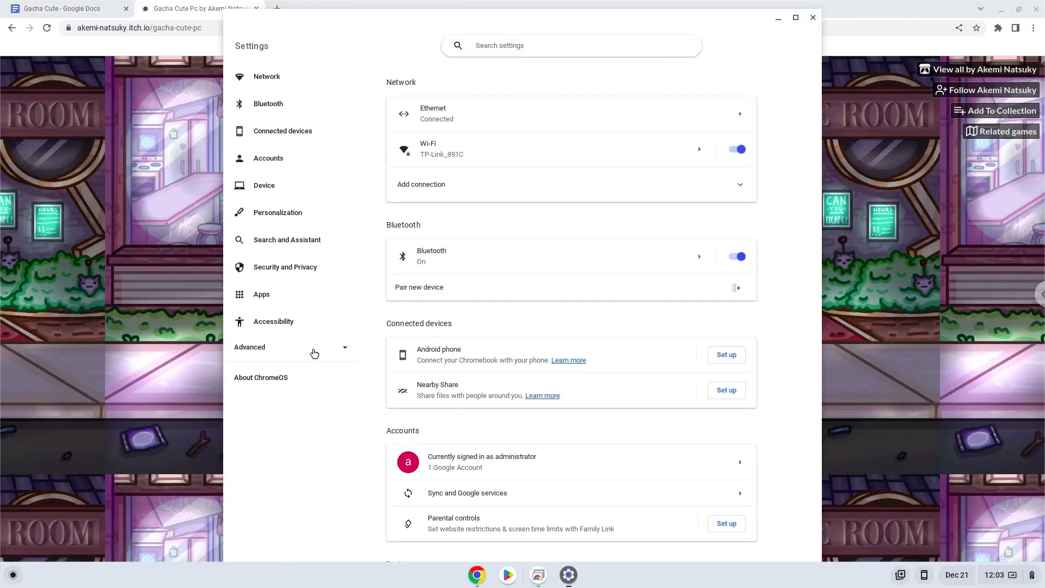
click(250, 346)
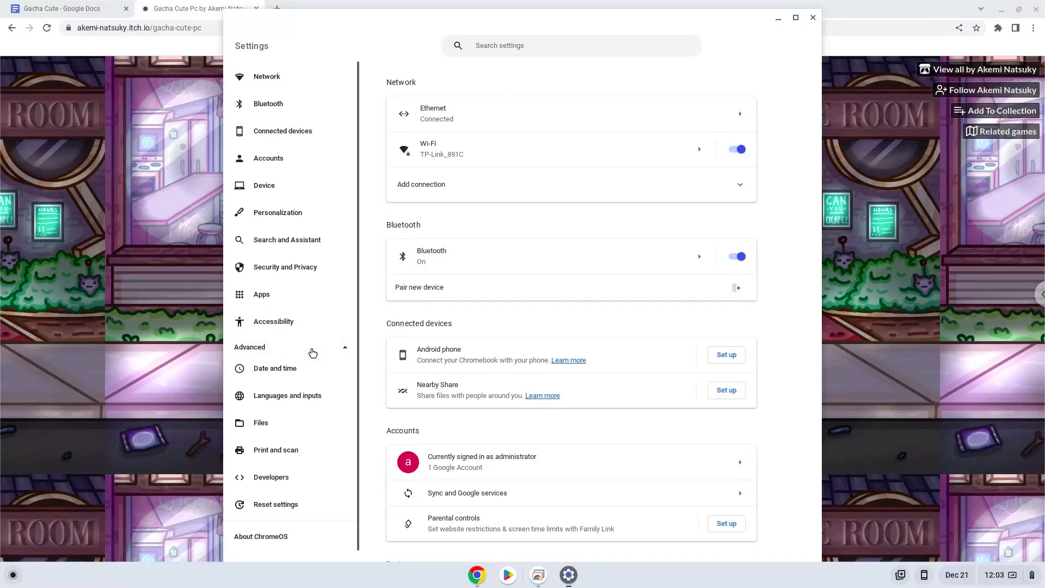
mouse_move(285, 484)
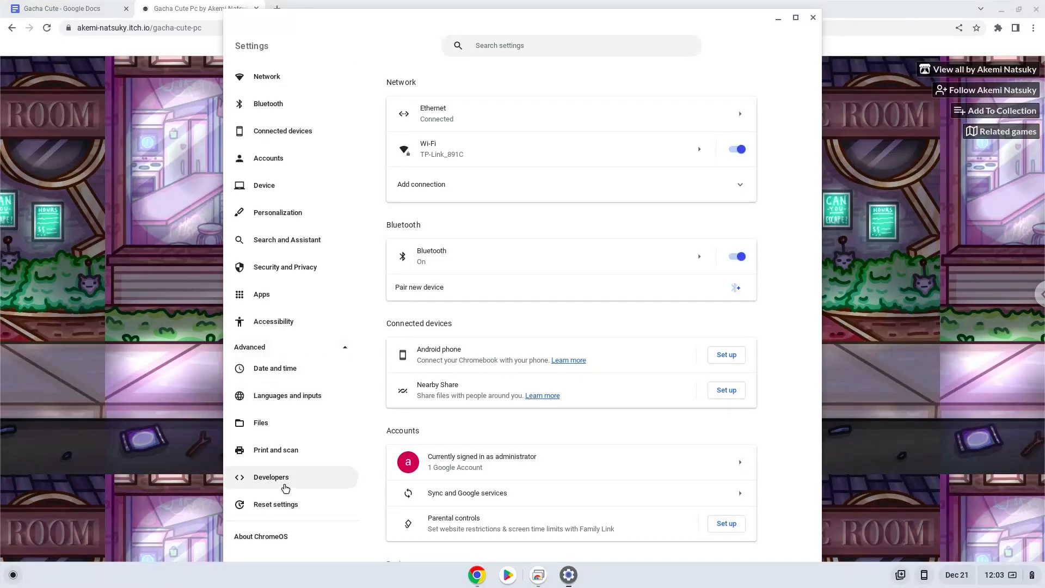
click(271, 477)
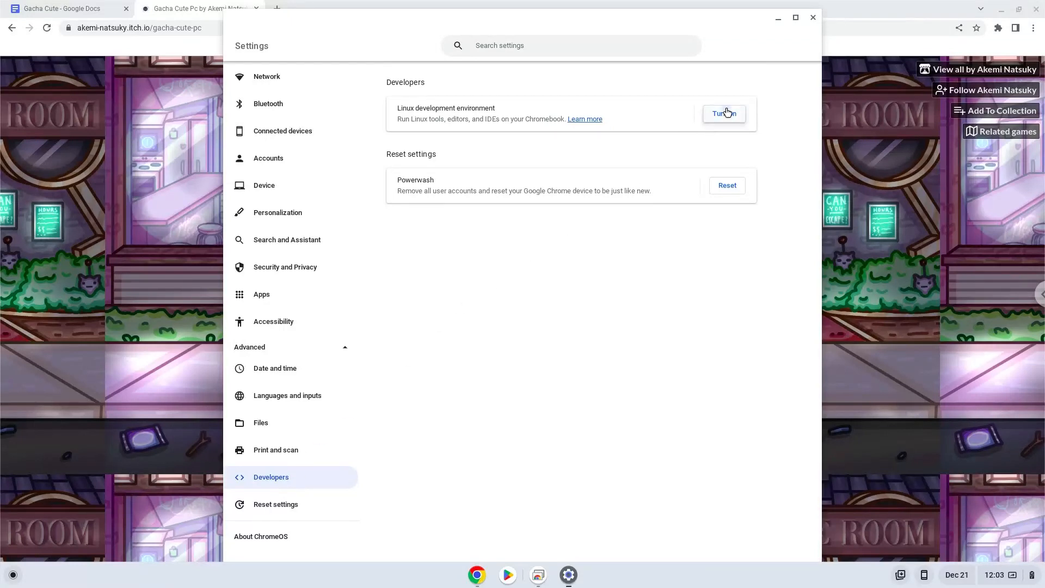
Step: Install the Linux development environment with the recommended disk size, then close its terminal
click(724, 113)
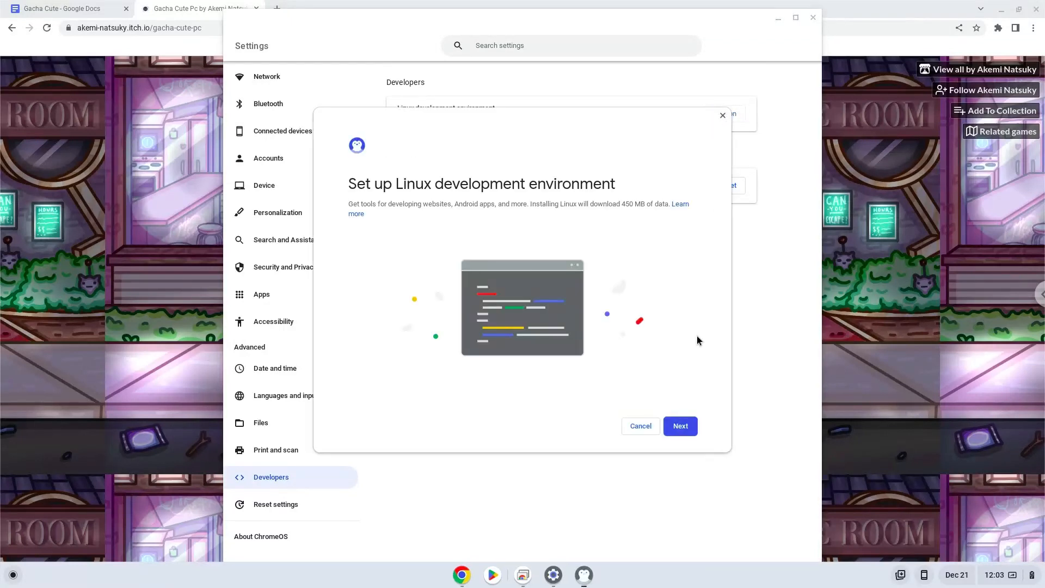
click(679, 426)
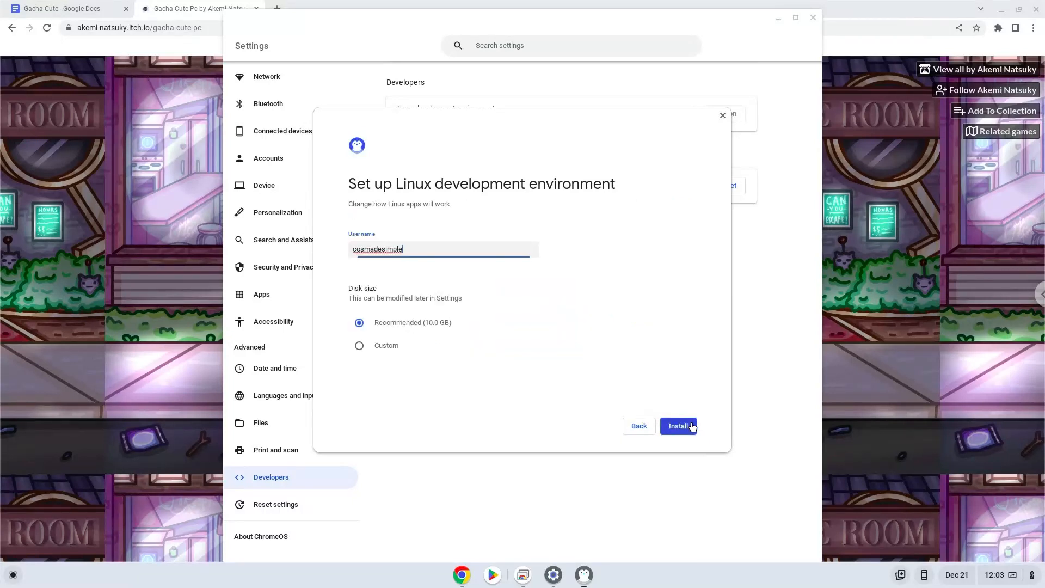
click(679, 425)
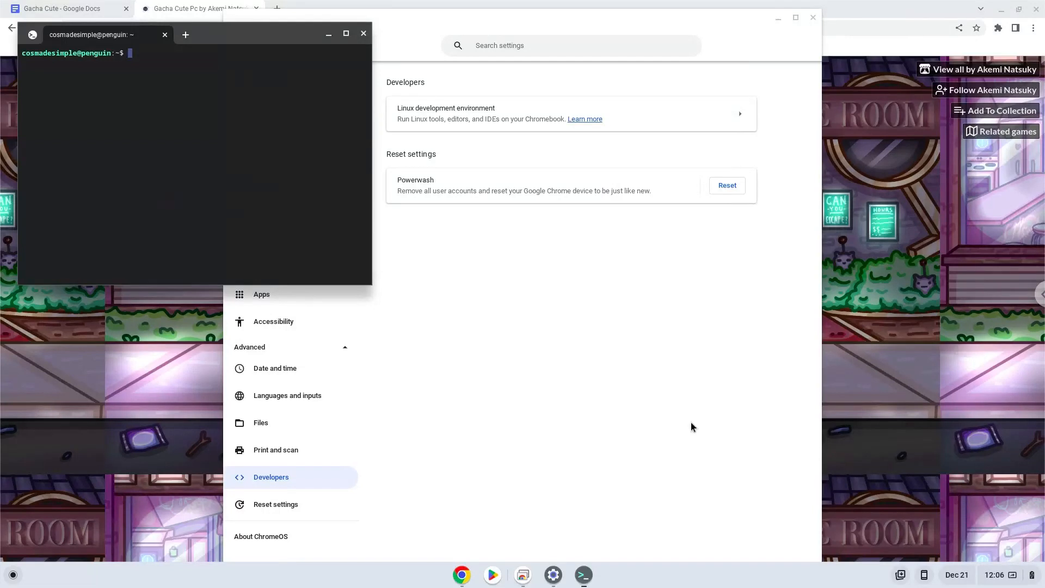
mouse_move(663, 386)
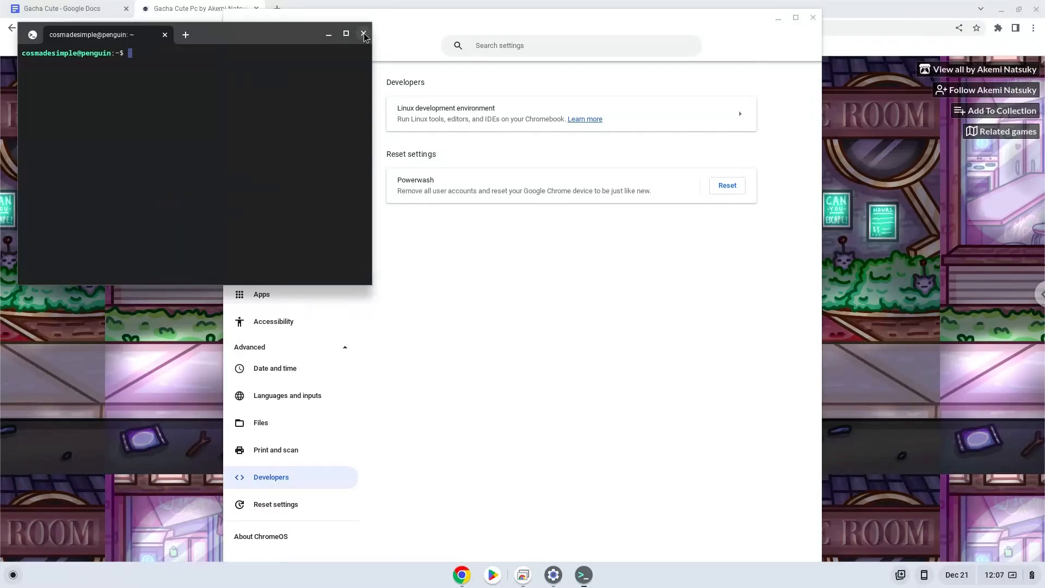
click(363, 34)
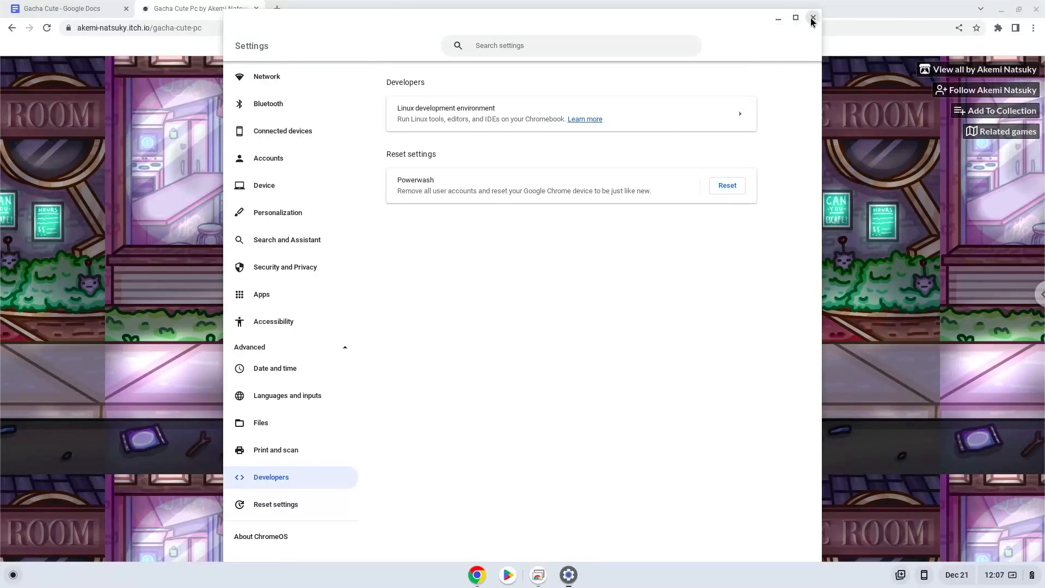
Step: Download the Gacha Cute PC mod from itch.io and show the archive in Downloads
click(811, 18)
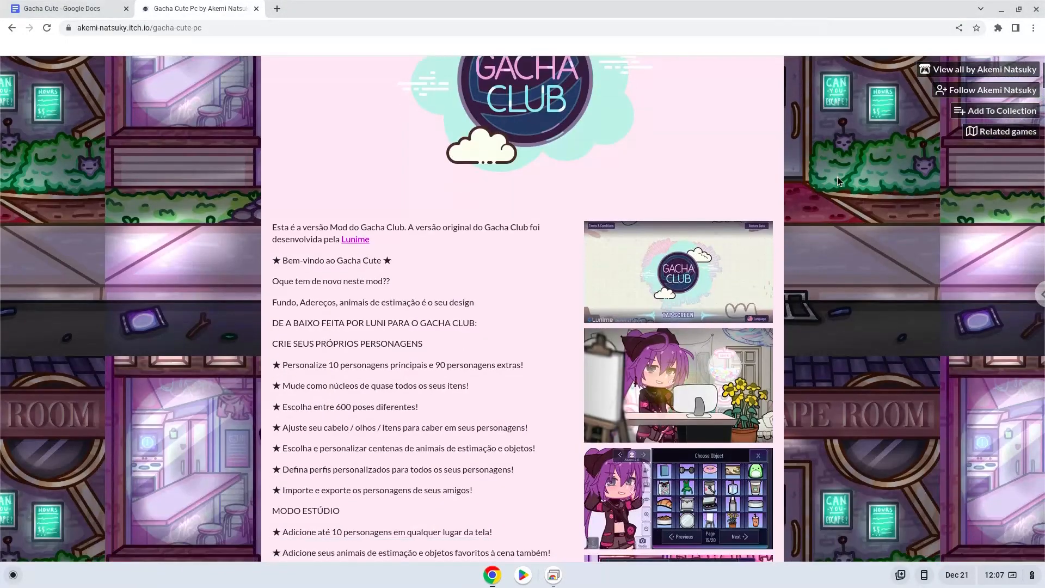
scroll(down, 3)
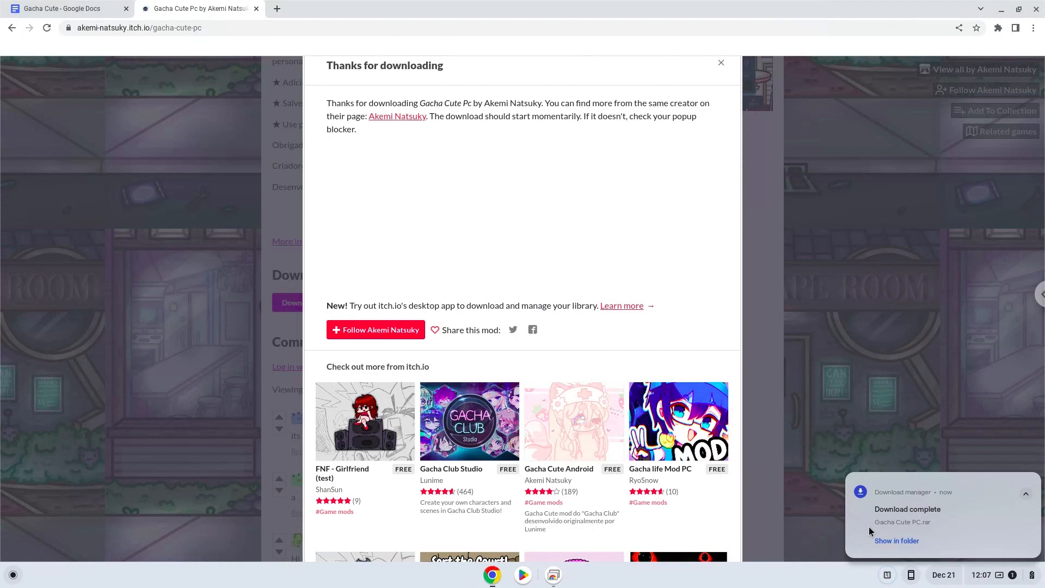
click(897, 541)
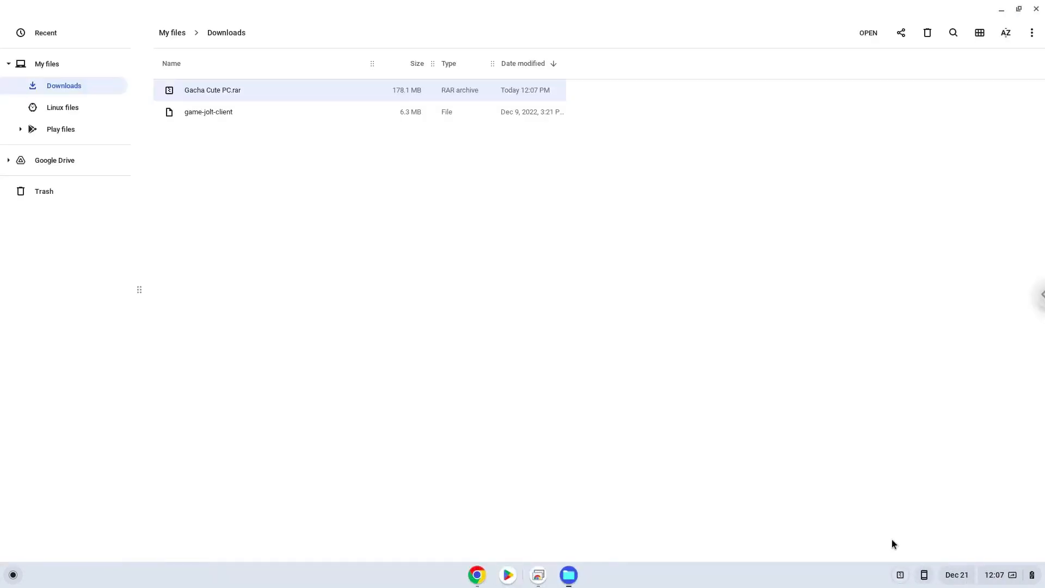
mouse_move(357, 201)
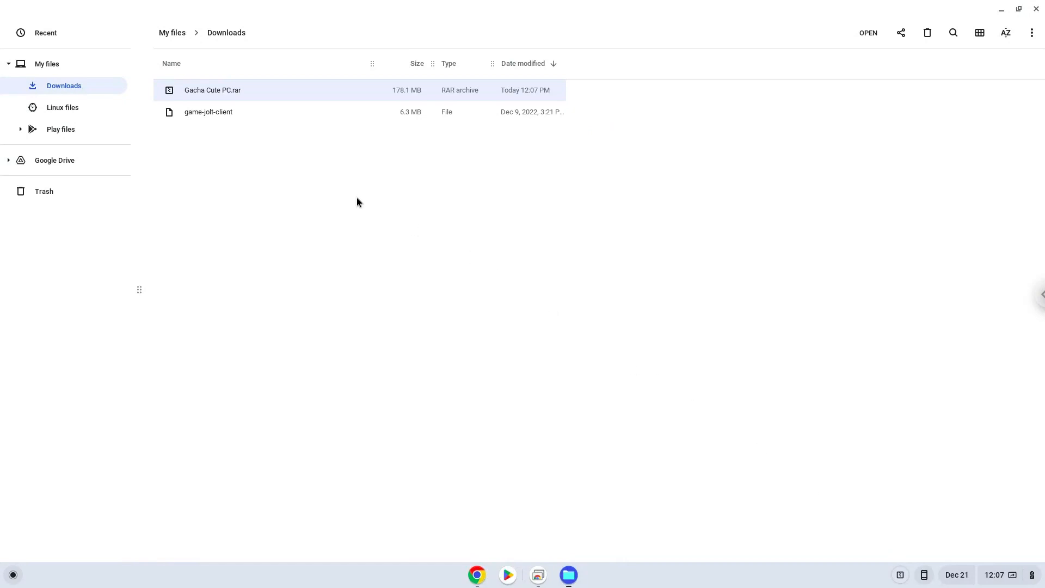
Step: Cut Gacha Cute PC.rar from Downloads and paste it into Linux files
right_click(212, 90)
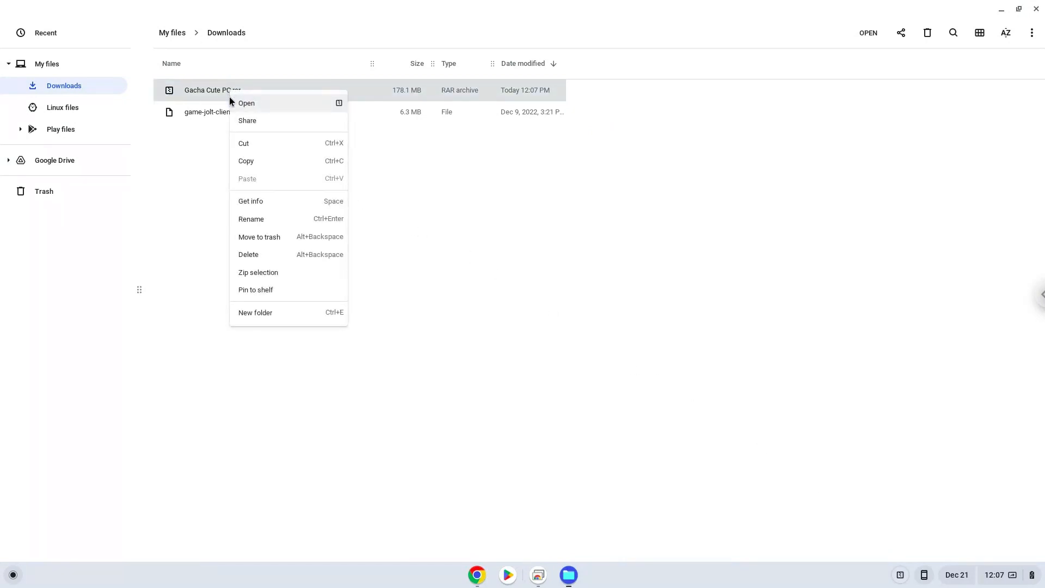
click(256, 150)
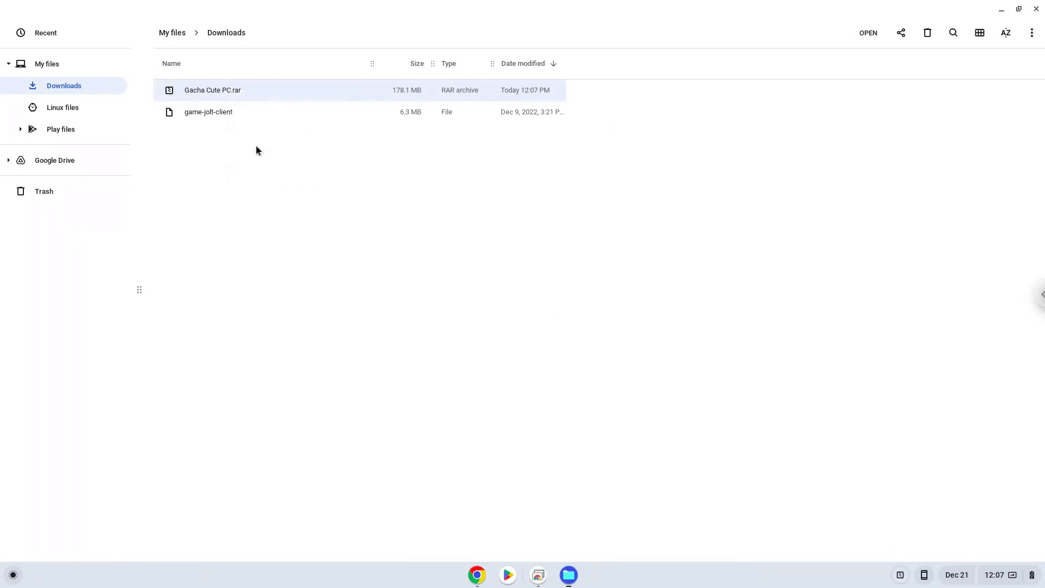
click(62, 108)
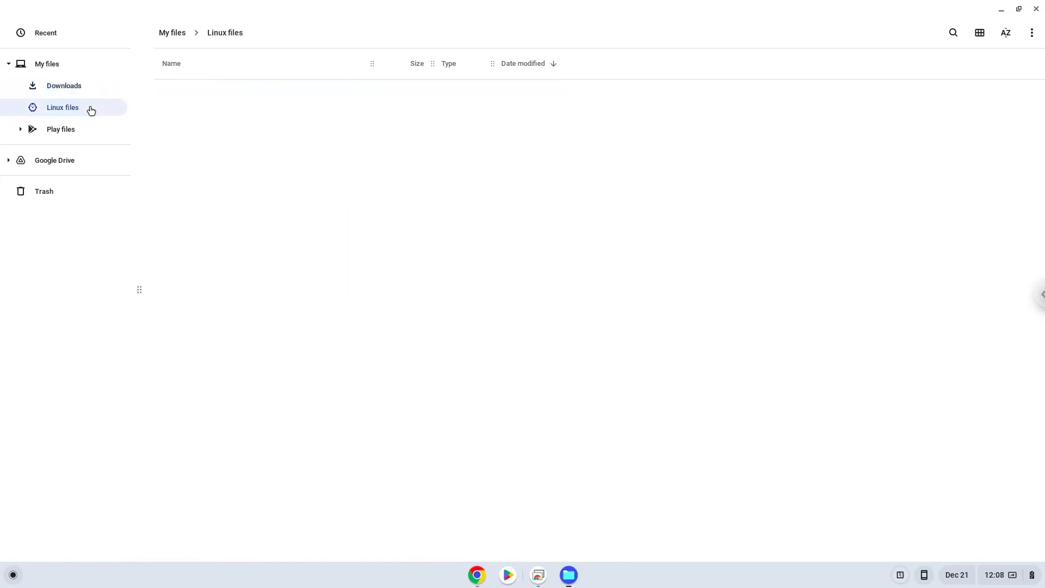
right_click(242, 157)
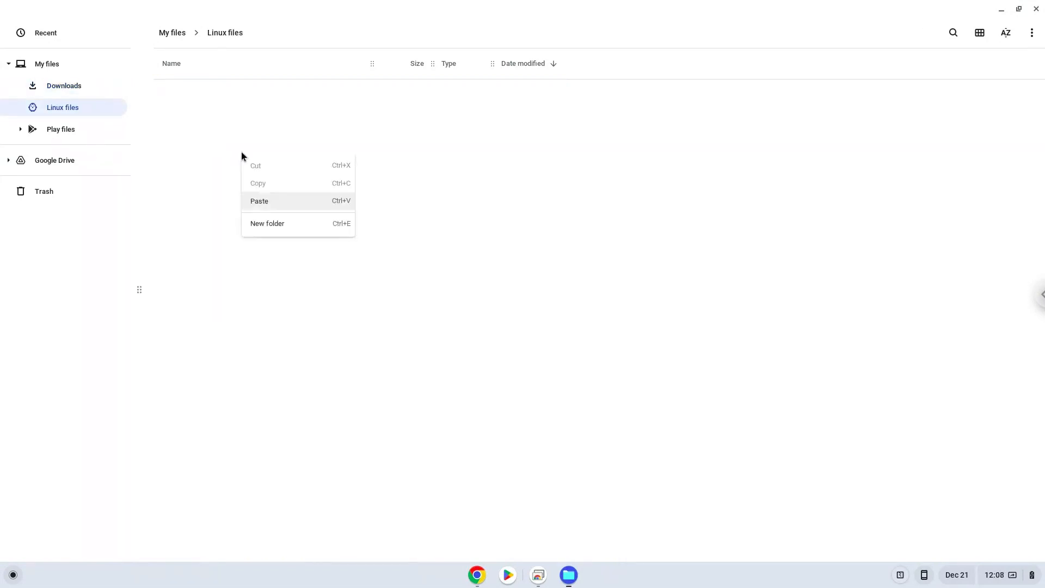
click(263, 202)
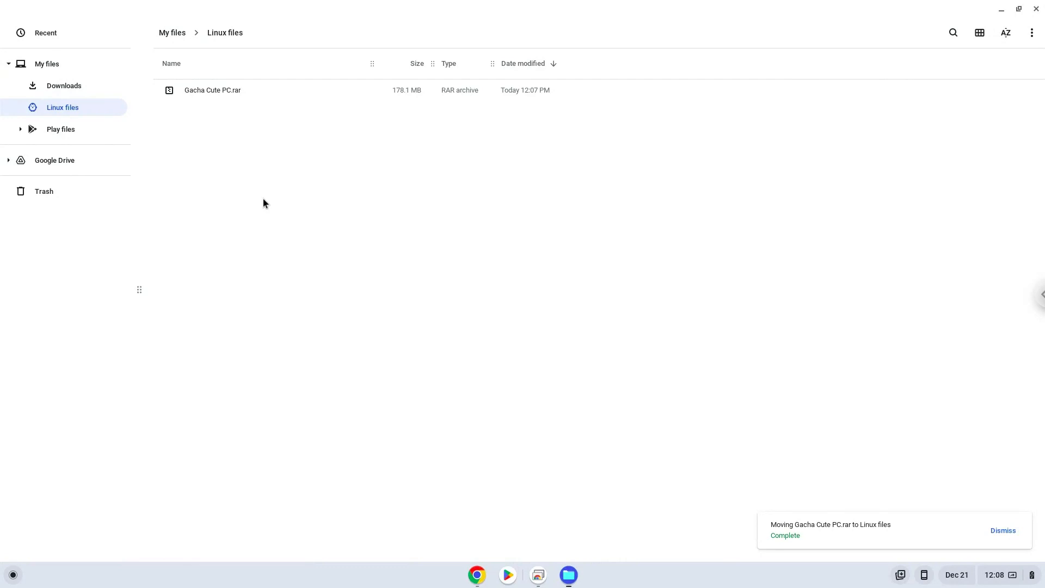
click(1002, 529)
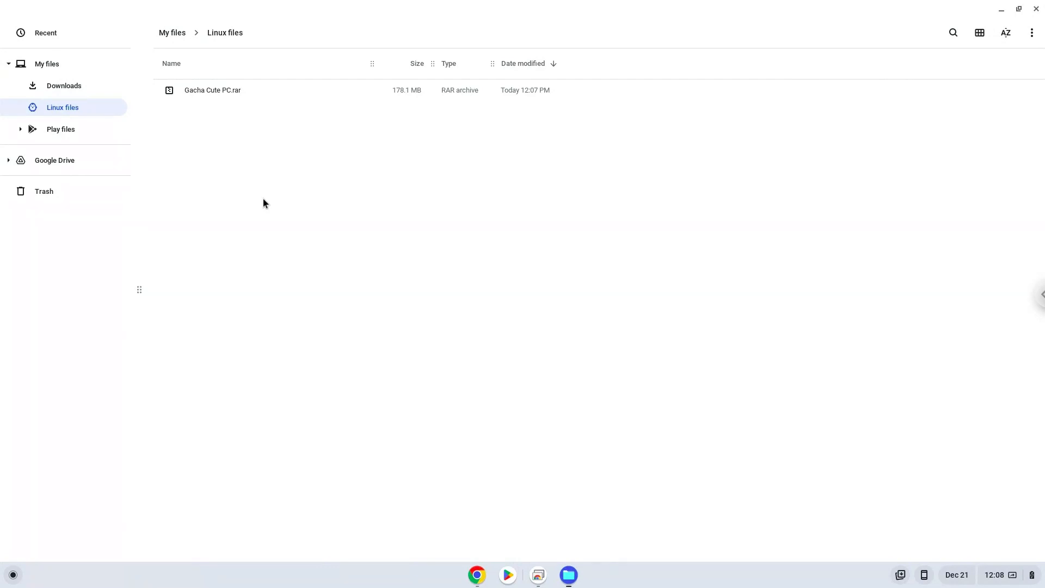
mouse_move(625, 104)
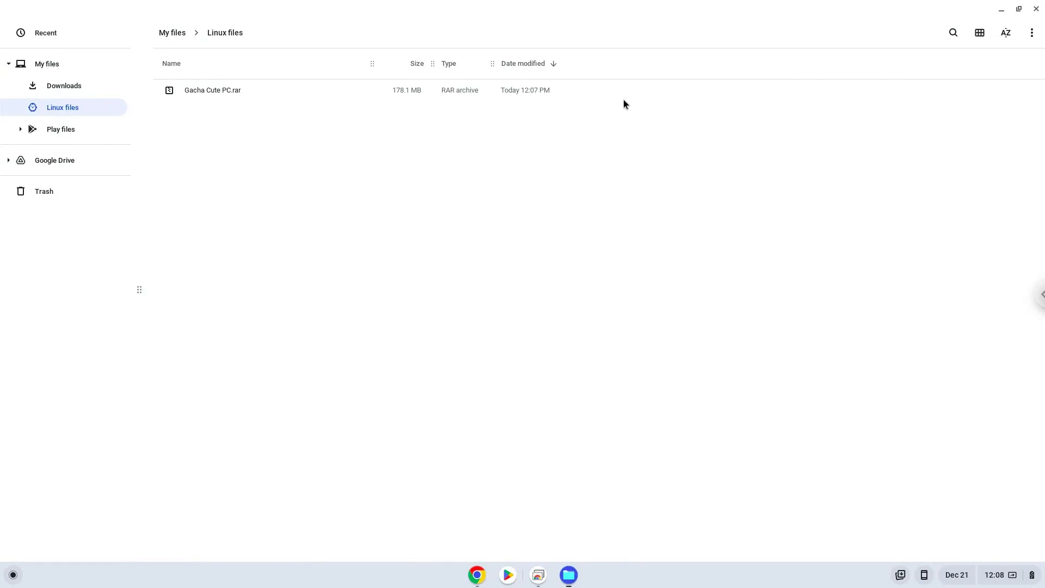
mouse_move(1036, 11)
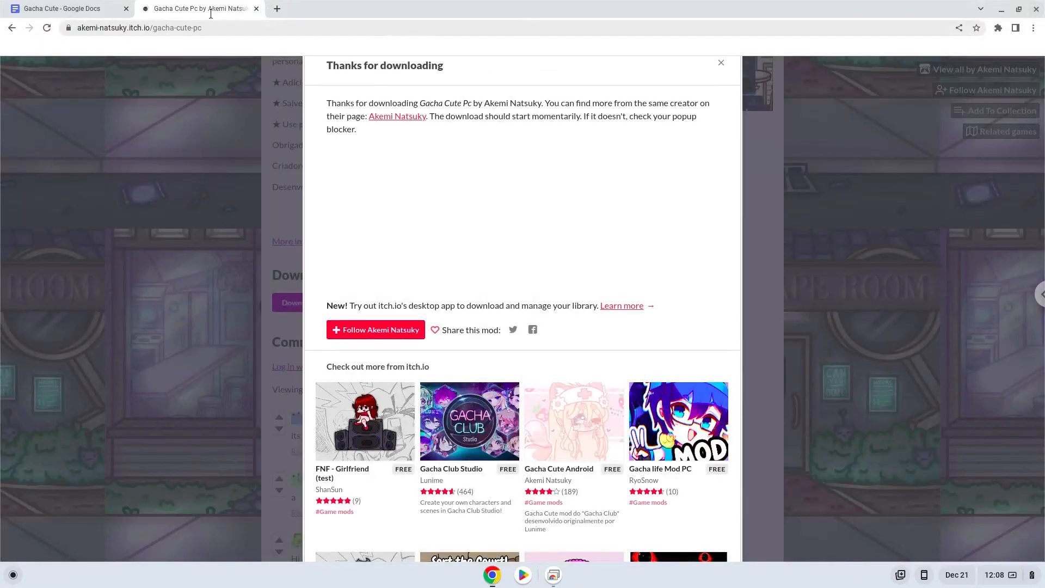
Step: Copy 'sudo dpkg --add-architecture i386' from the Gacha Cute command notes
click(66, 8)
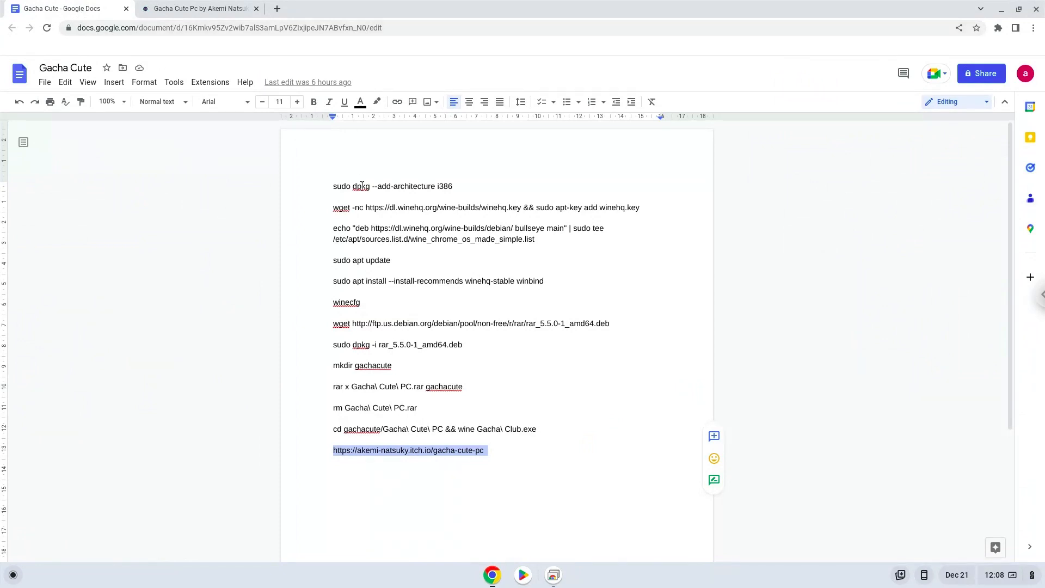
right_click(351, 186)
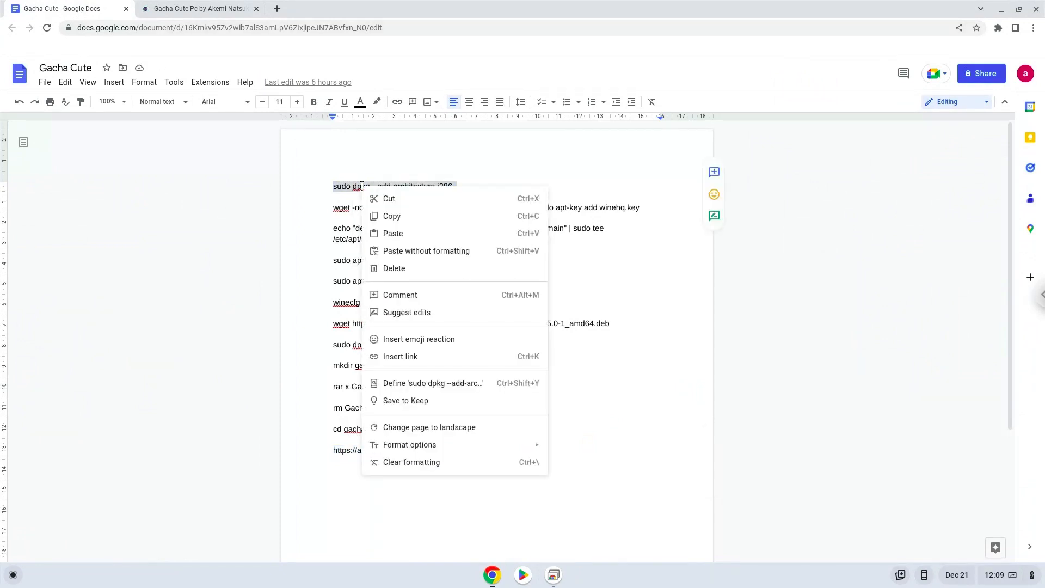
click(283, 440)
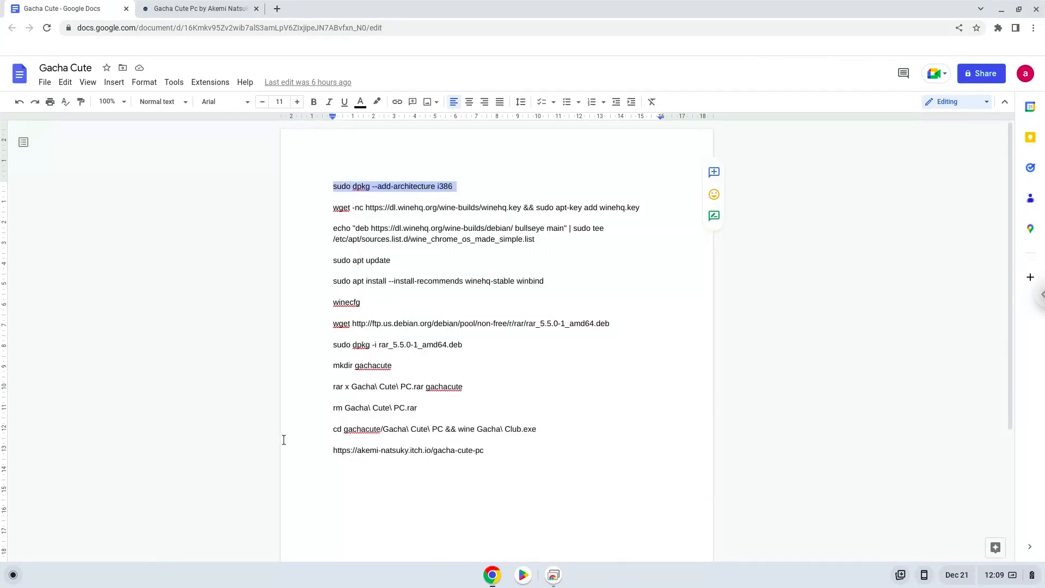
click(13, 575)
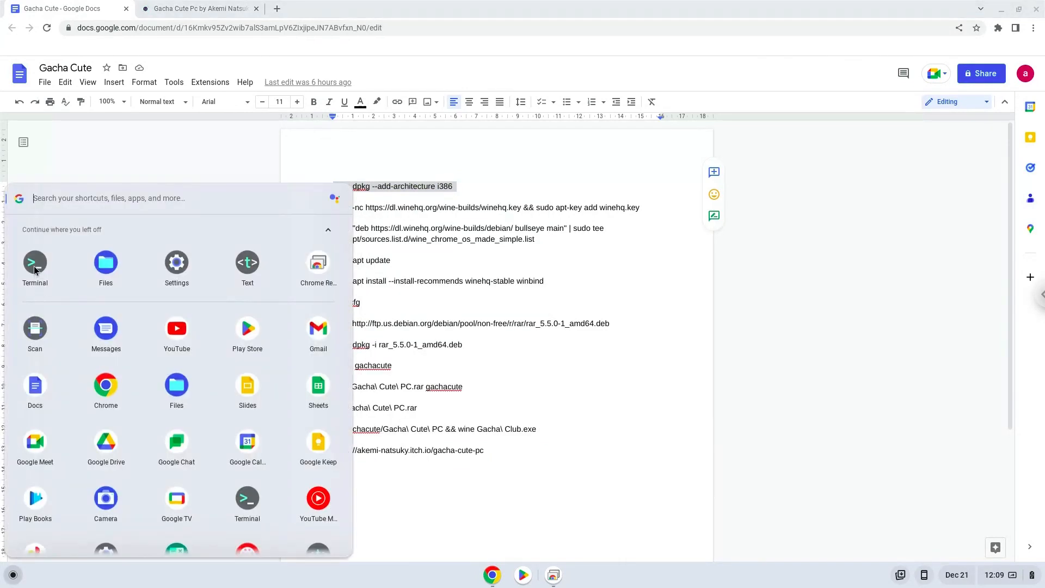
Step: Launch Terminal and connect to the penguin Linux container
click(35, 264)
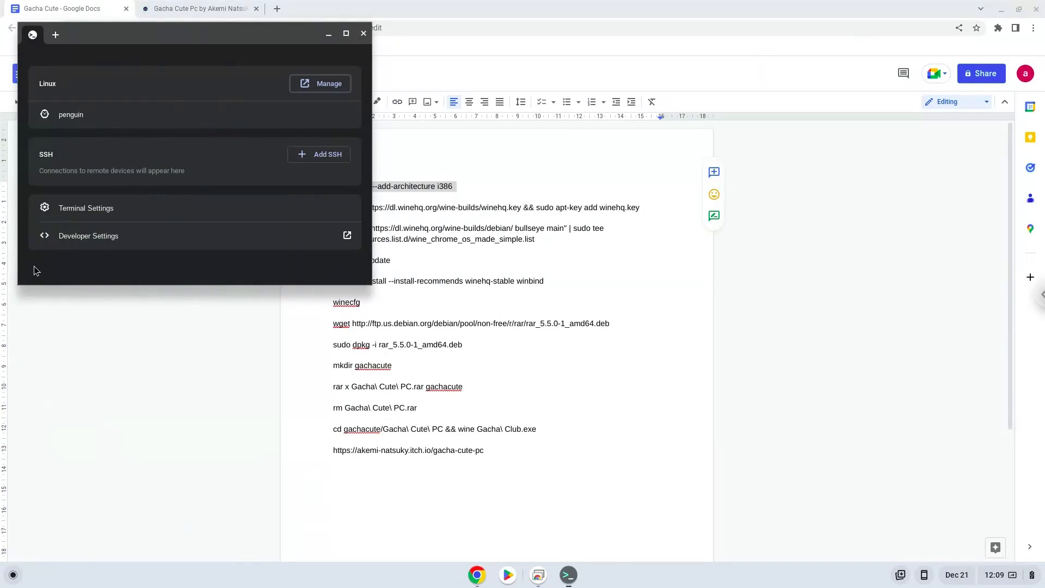
mouse_move(150, 38)
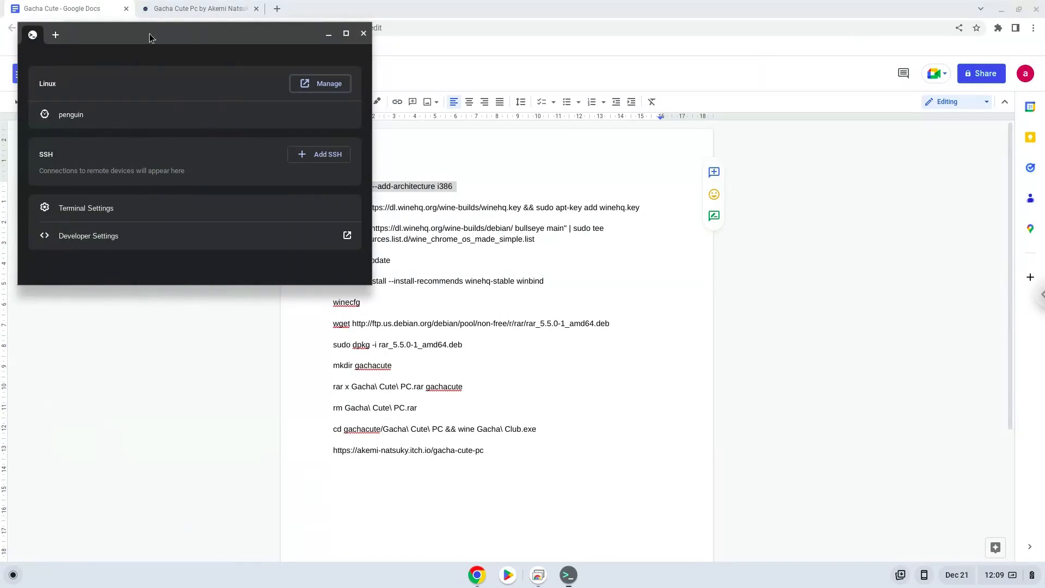
click(346, 33)
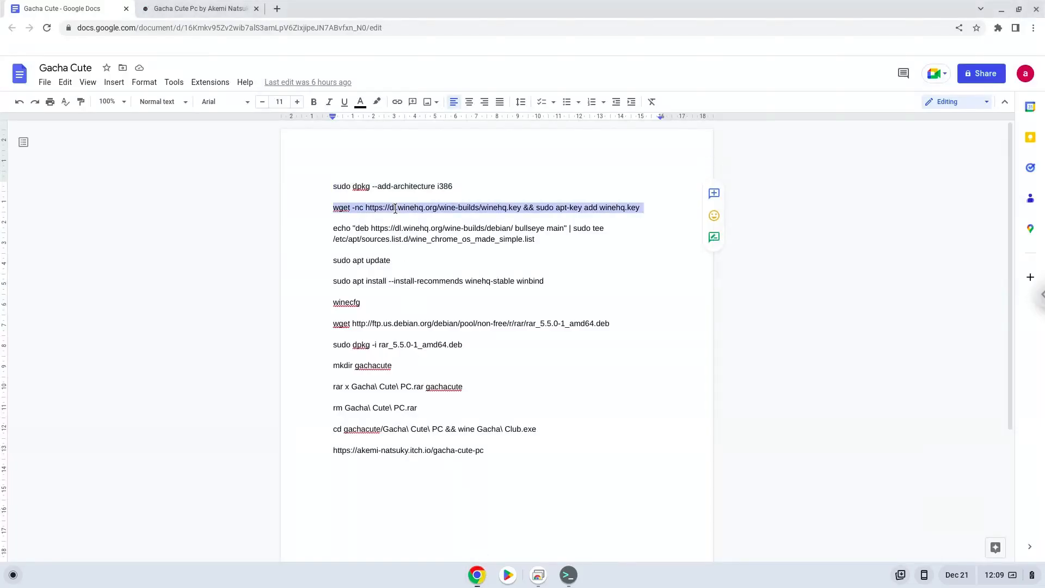
Step: Copy the WineHQ key wget command and the bullseye repository echo command into Terminal
right_click(395, 207)
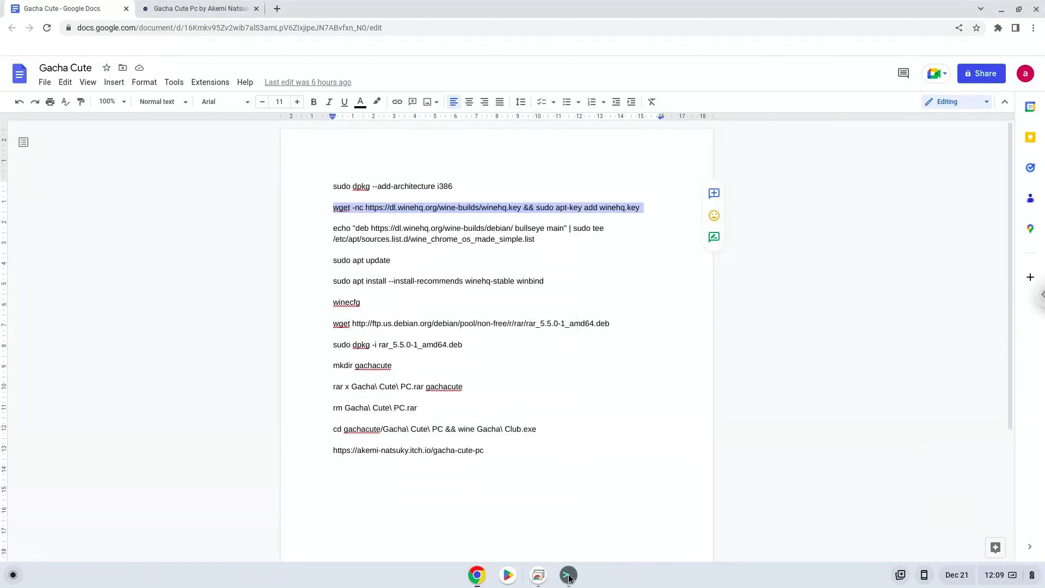
click(567, 575)
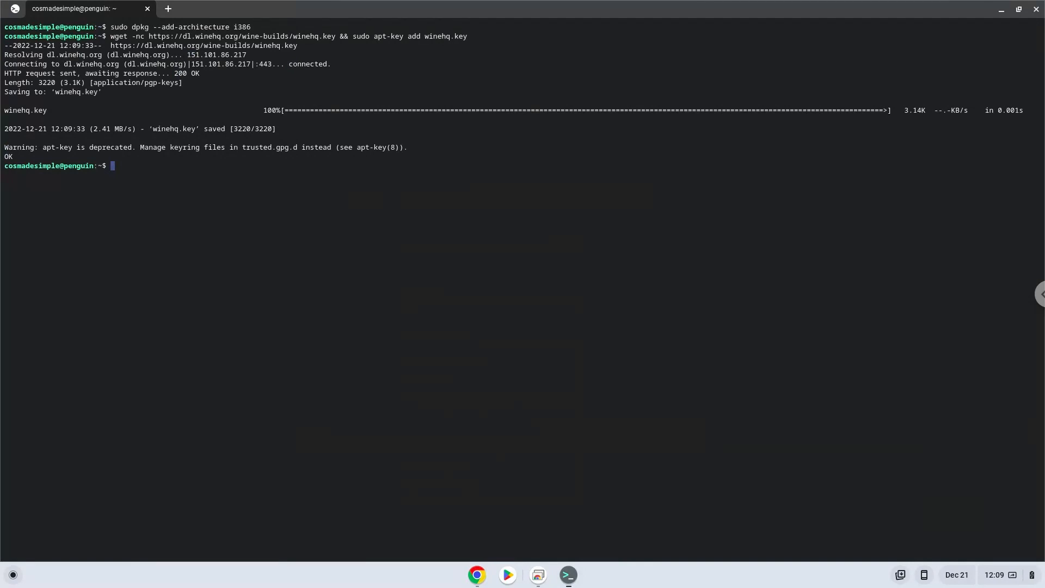
mouse_move(475, 554)
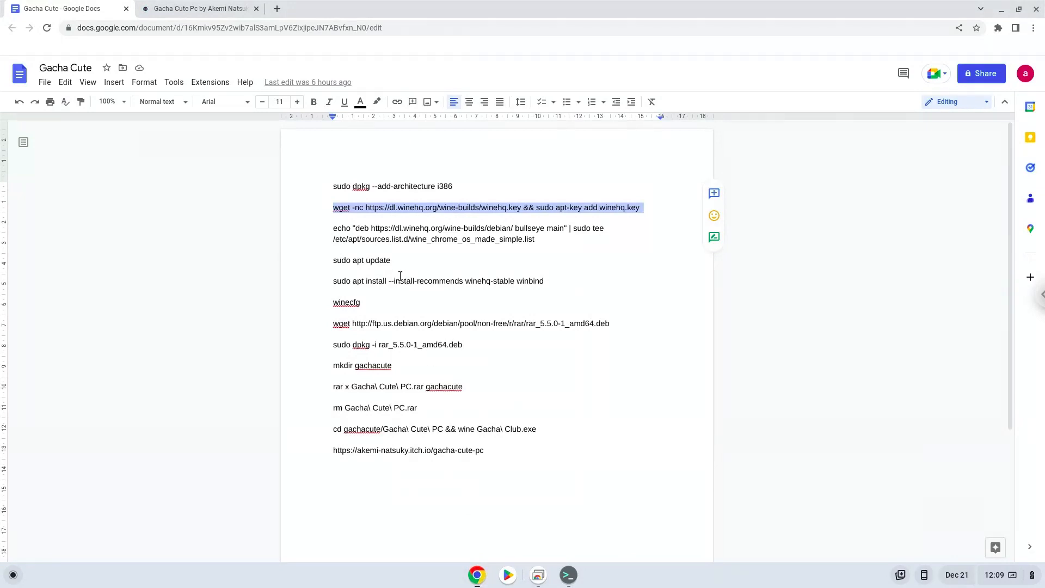
click(386, 228)
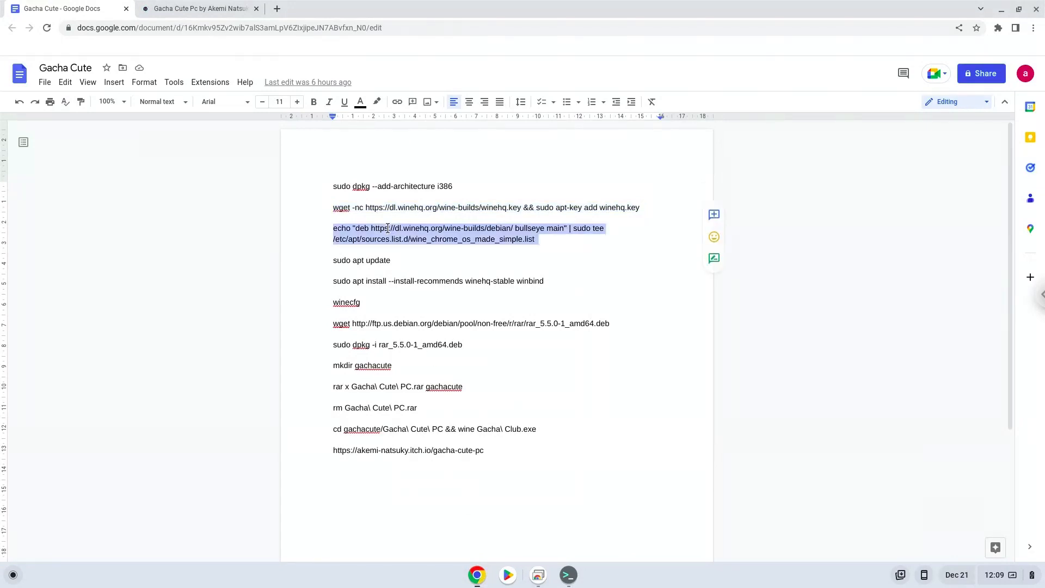
right_click(433, 234)
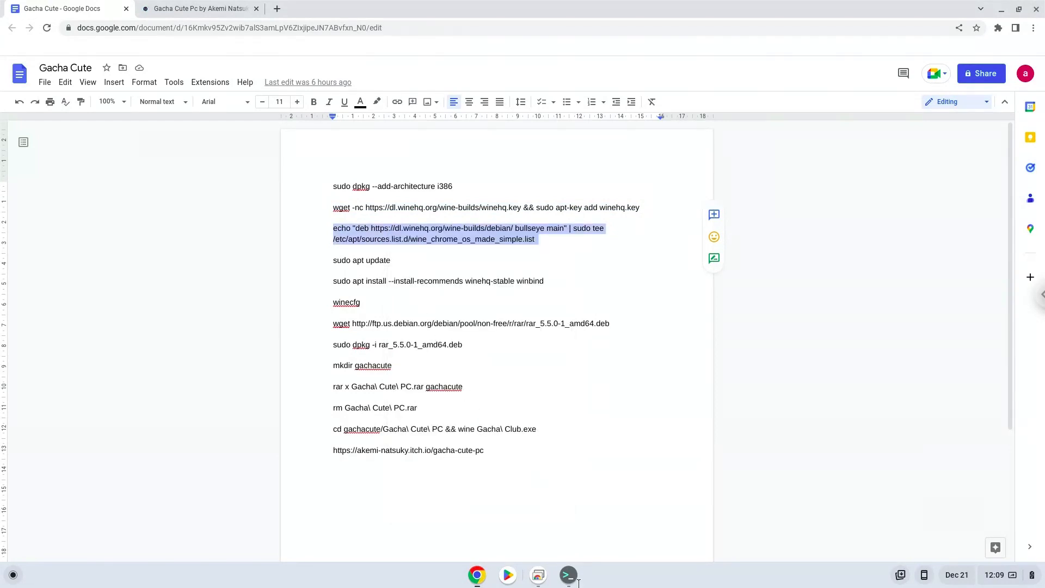
click(567, 575)
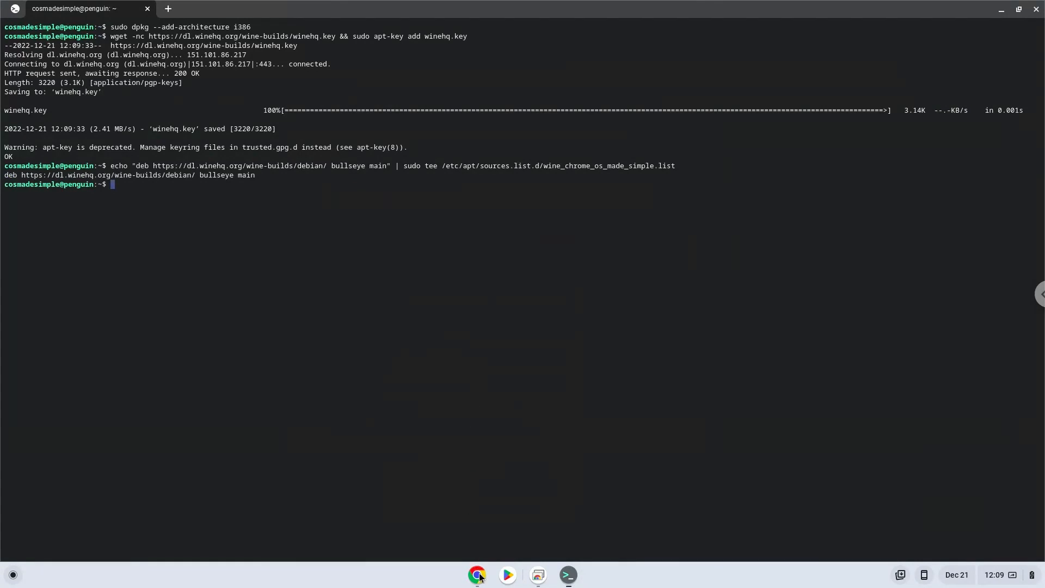
Step: Run sudo apt update in Terminal to refresh the package lists
click(477, 575)
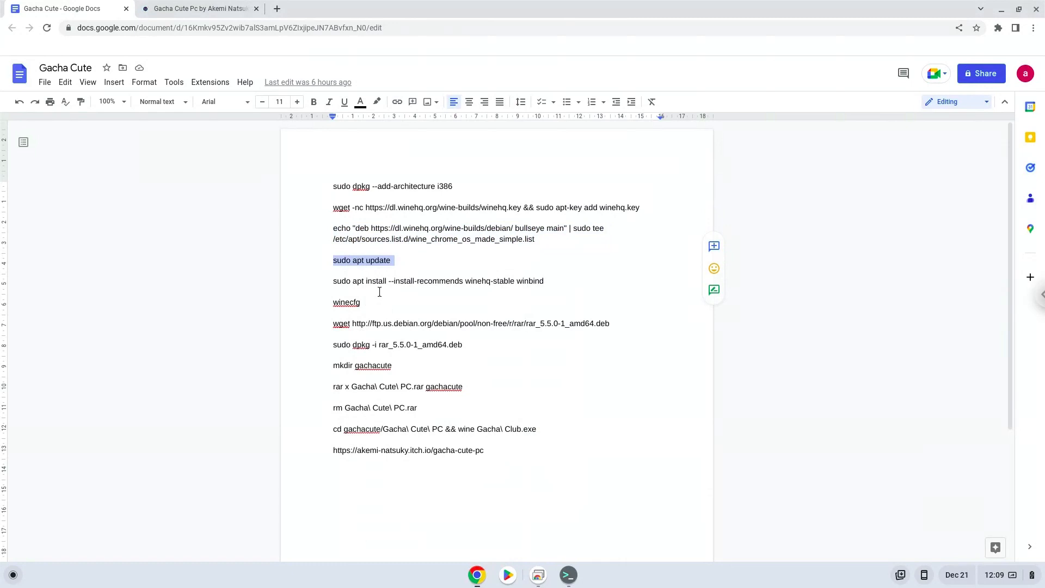
mouse_move(567, 575)
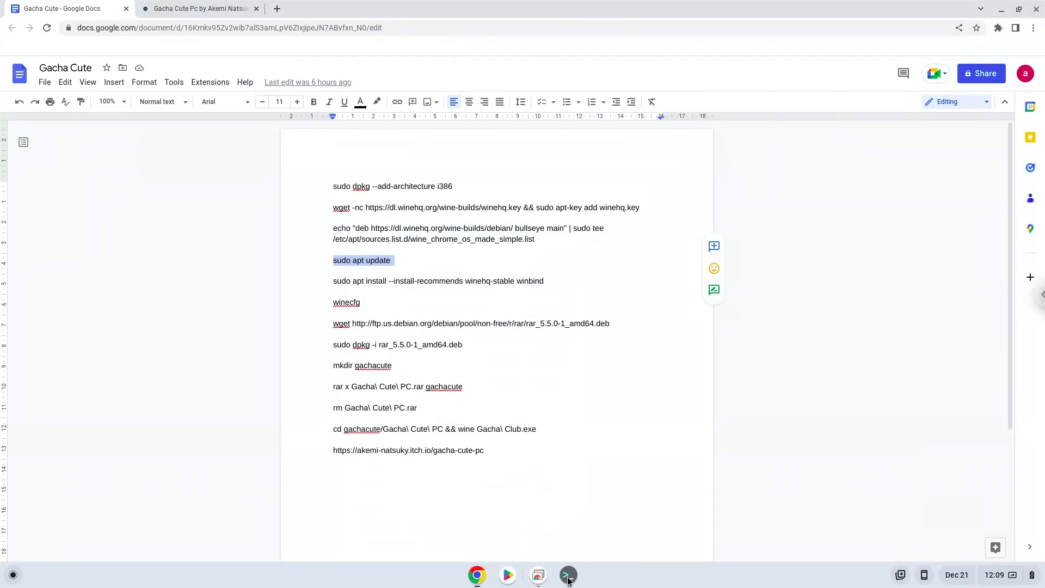
click(567, 575)
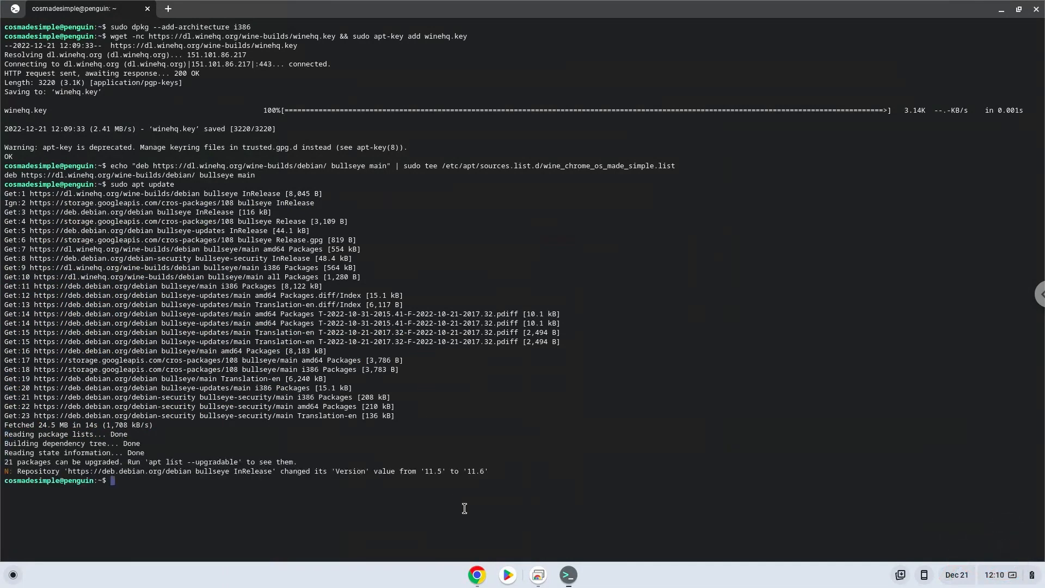
click(477, 574)
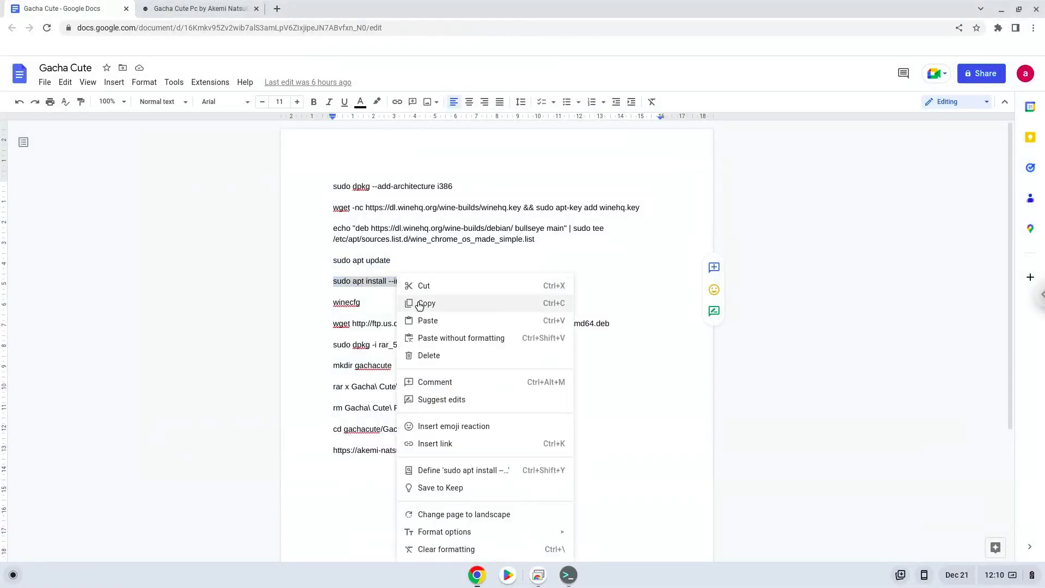
Step: Run 'sudo apt install --install-recommends winehq-stable winbind', then copy the winecfg line
click(426, 303)
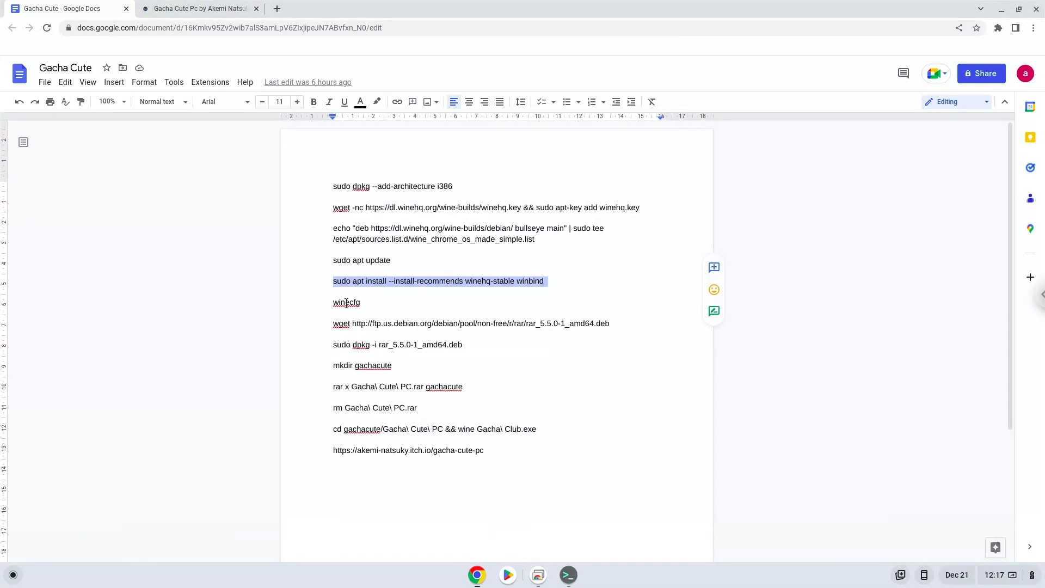
right_click(346, 302)
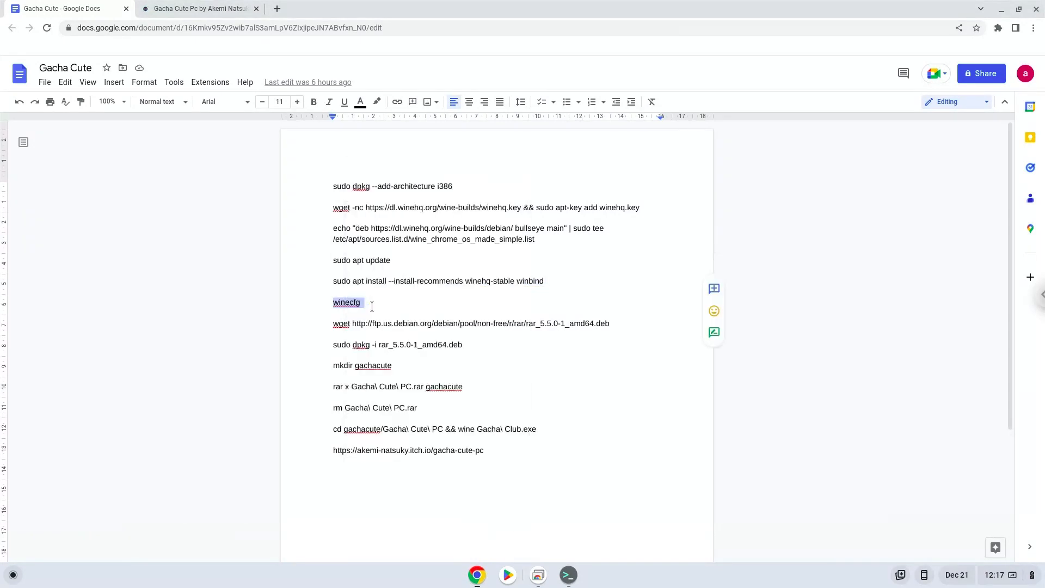
Step: Run winecfg, install Wine Mono at the prompt, then close Wine configuration
click(567, 574)
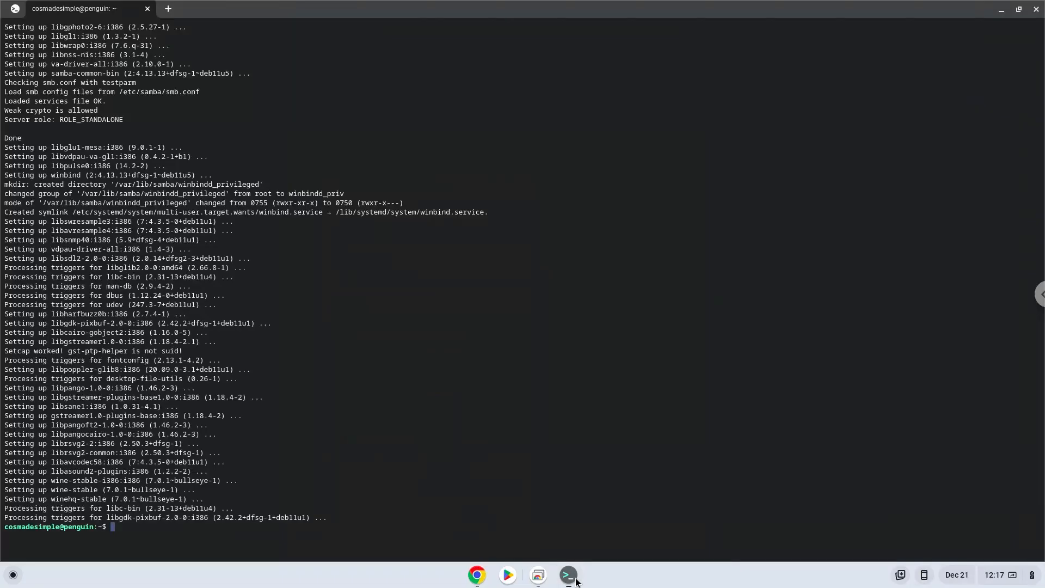
text(winecfg)
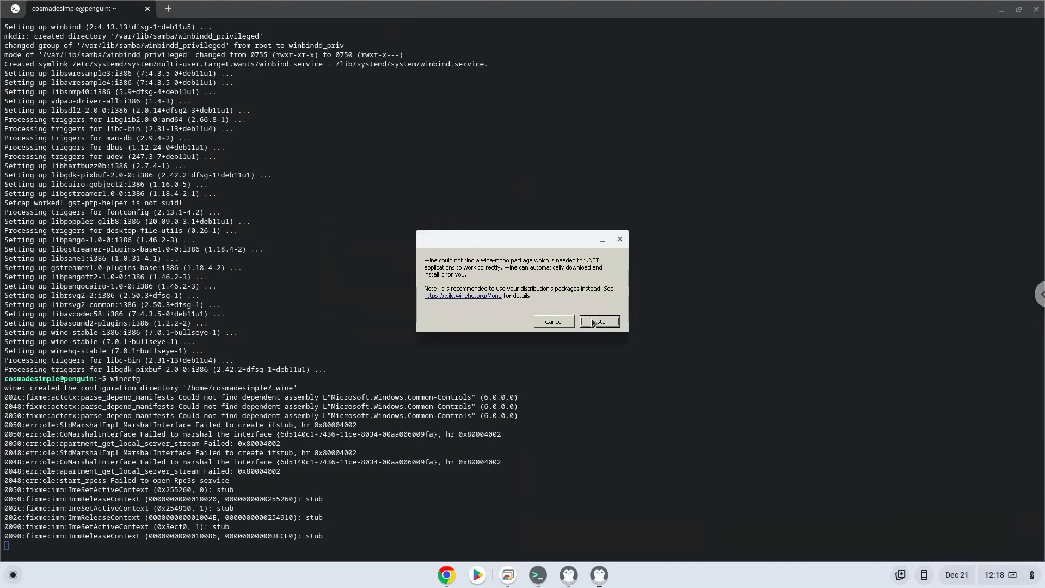
click(597, 321)
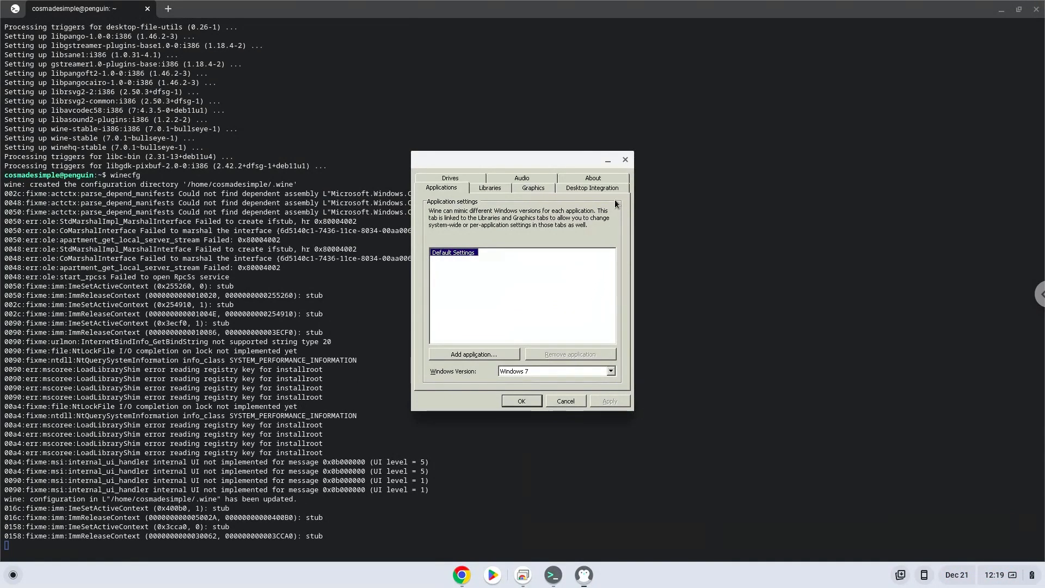
mouse_move(623, 160)
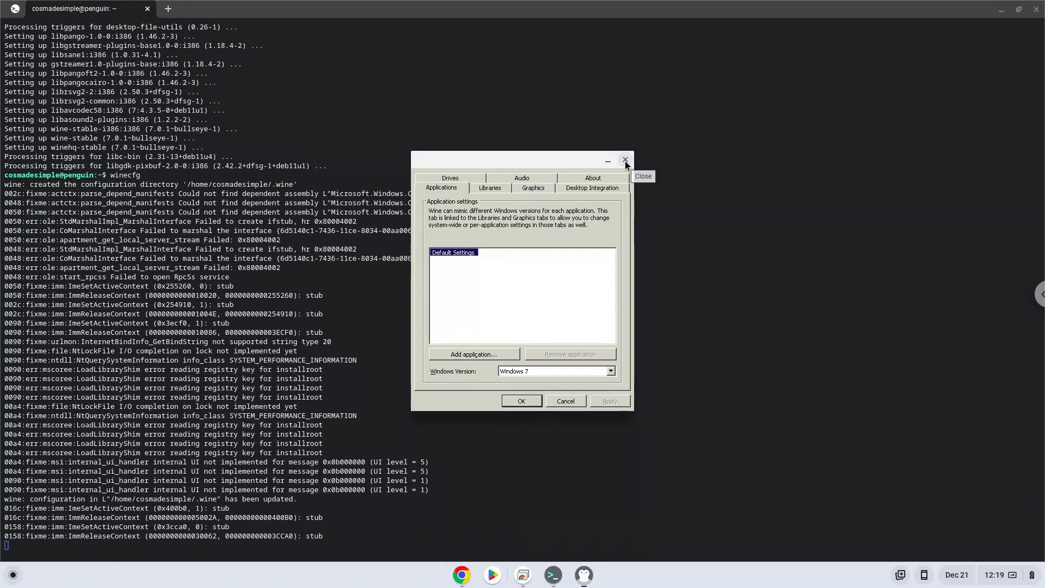
click(623, 160)
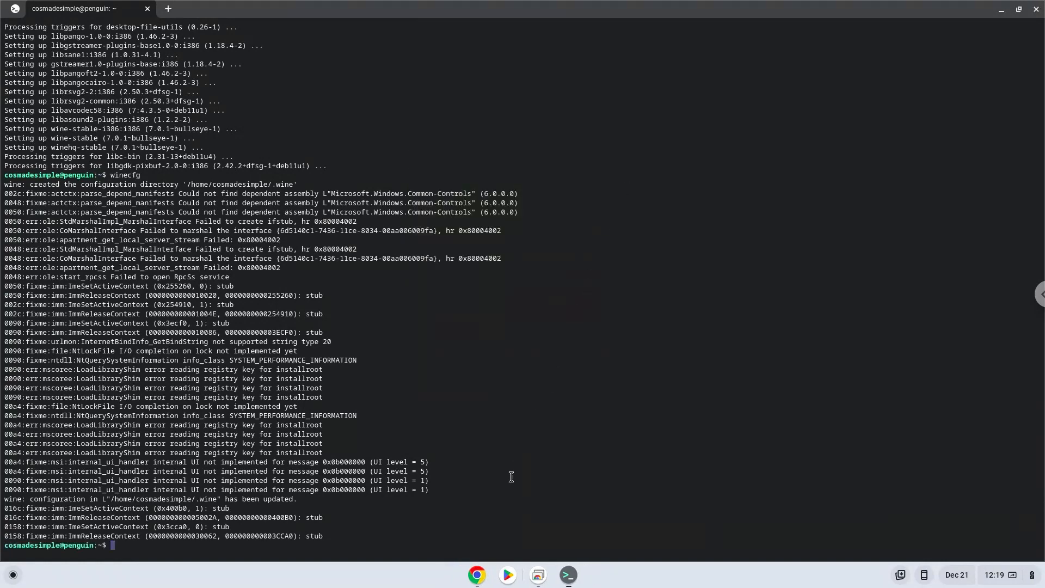
Step: Download rar_5.5.0-1_amd64.deb with wget and copy the sudo dpkg -i install line
click(476, 574)
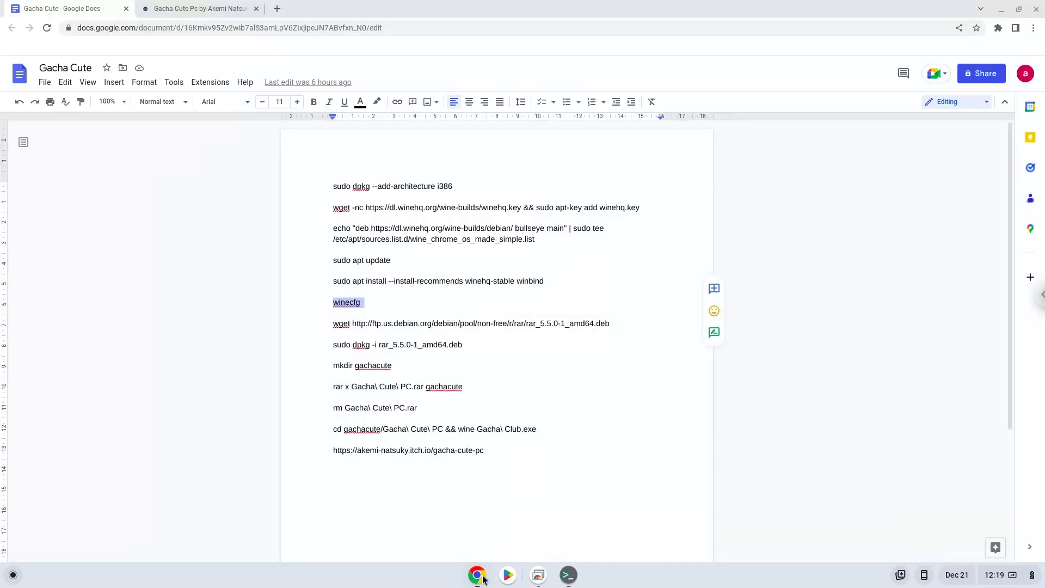
click(411, 323)
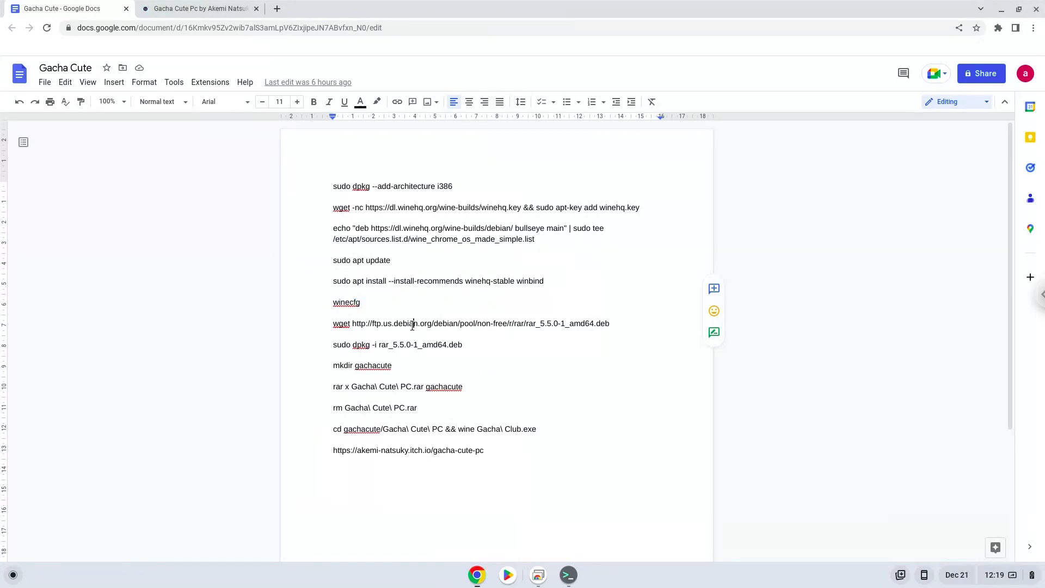
right_click(411, 323)
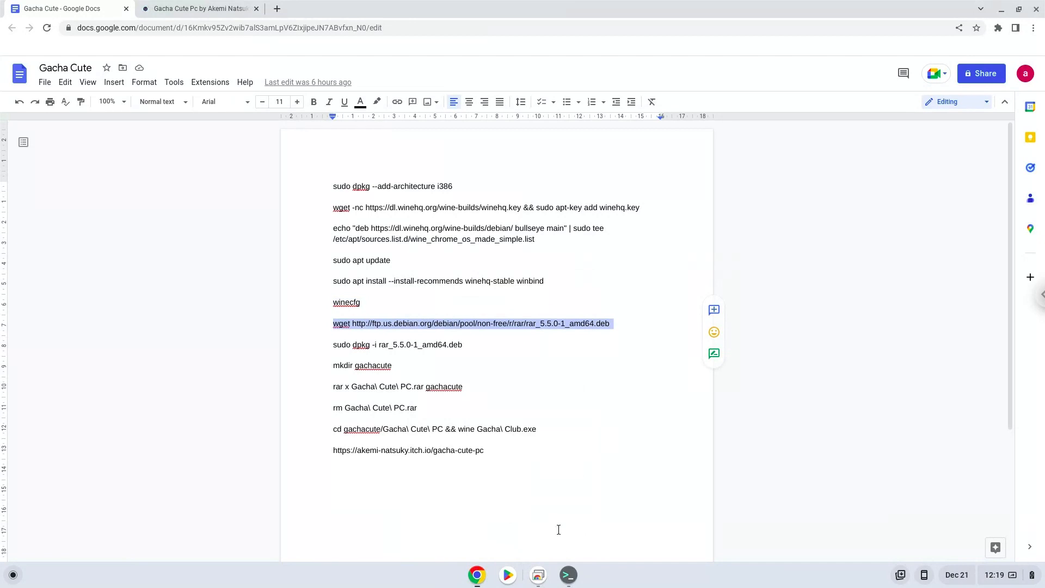
click(567, 575)
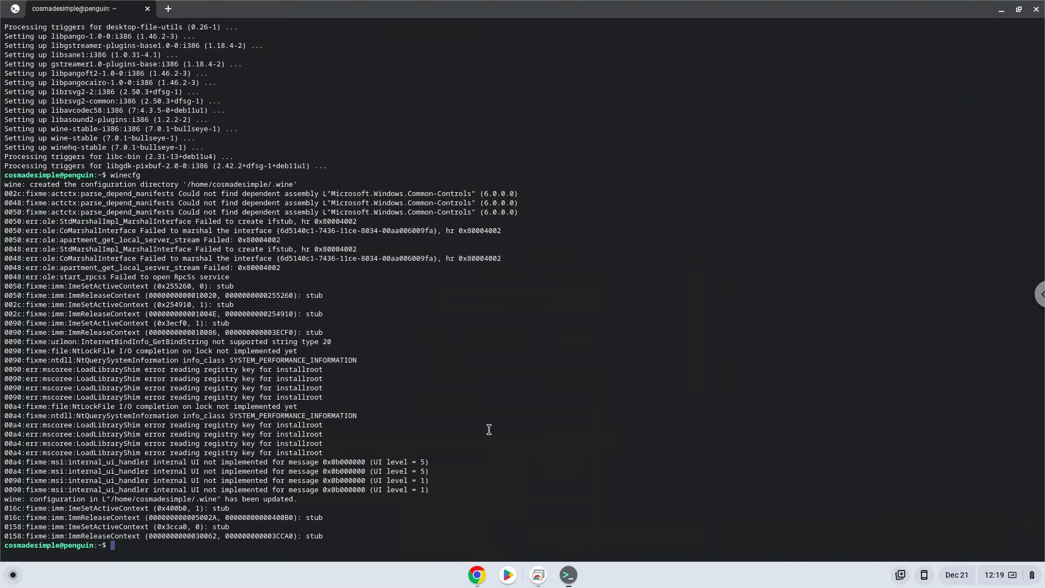
text(wget http://ftp.us.debian.org/debian/pool/non-free/r/rar/rar_5.5.0-1_amd64.deb)
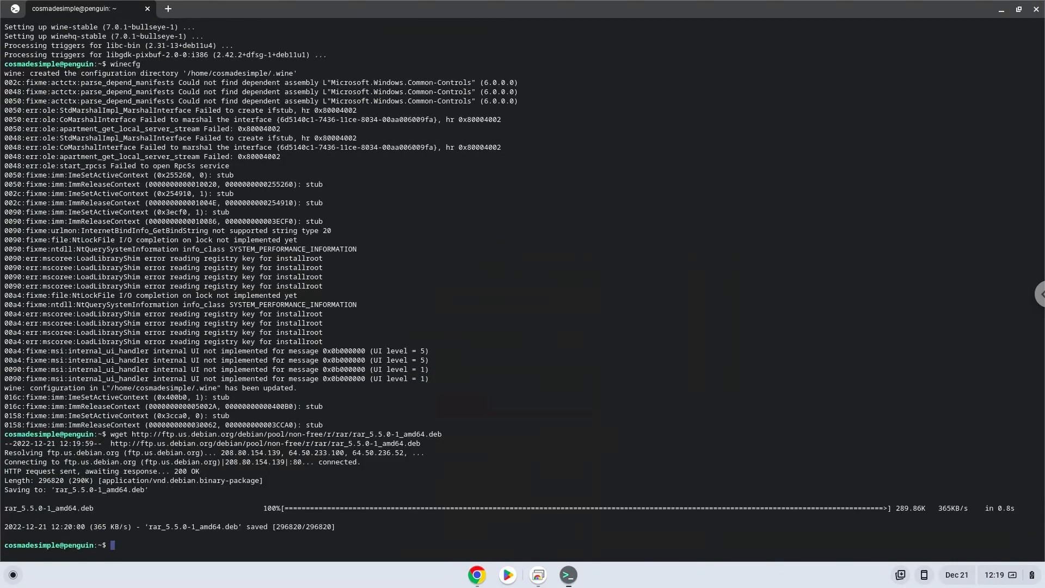
mouse_move(471, 502)
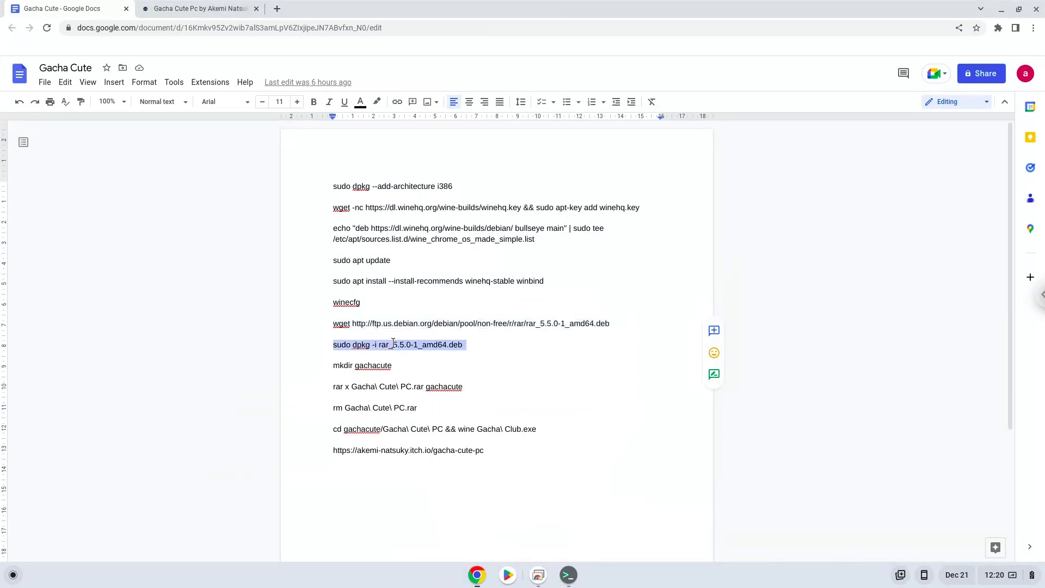
right_click(392, 344)
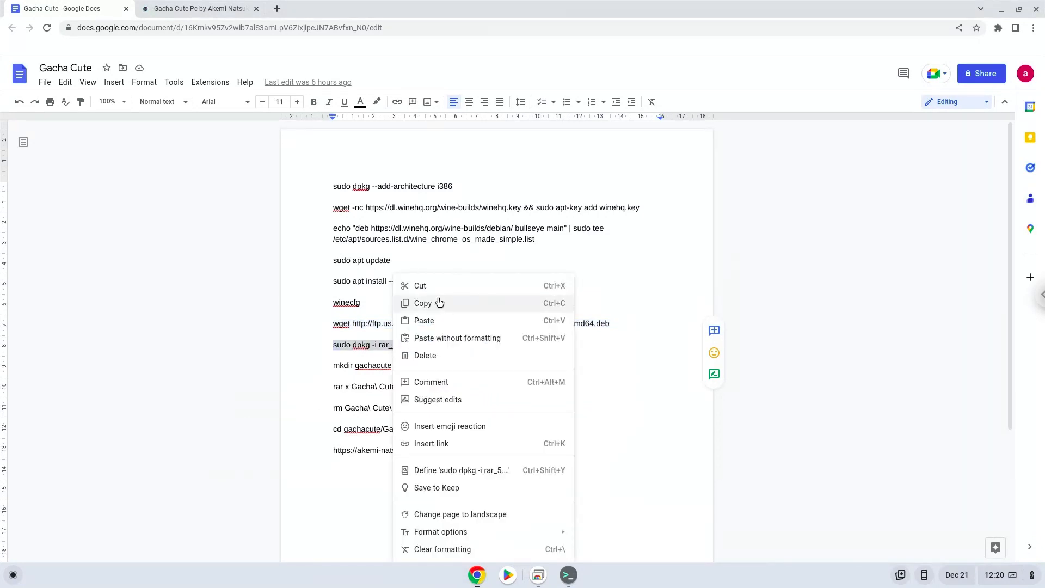
click(422, 302)
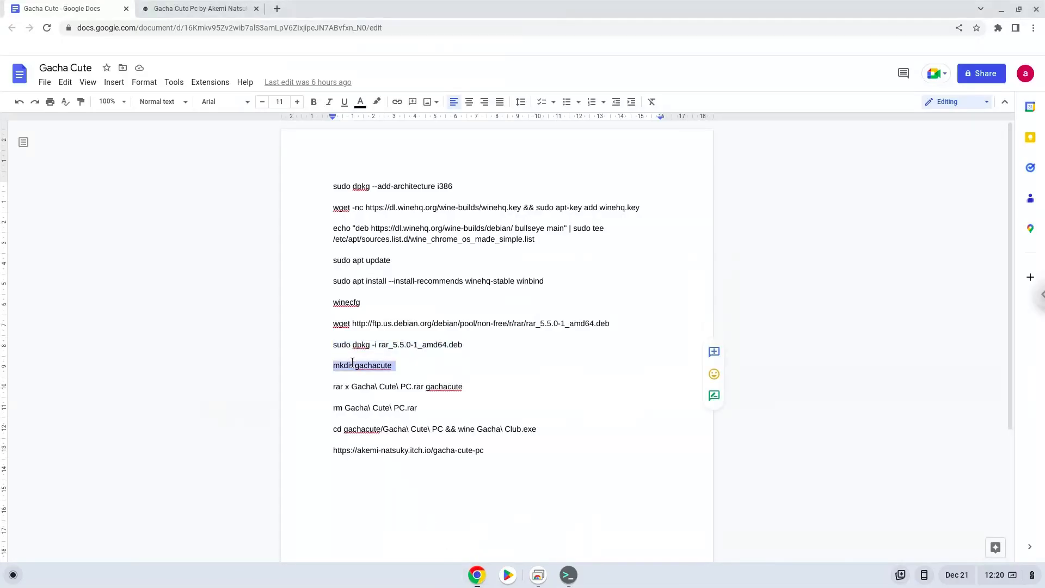
Step: Run 'mkdir gachacute' and 'rar x Gacha\ Cute\ PC.rar gachacute' from the notes in the terminal
right_click(362, 364)
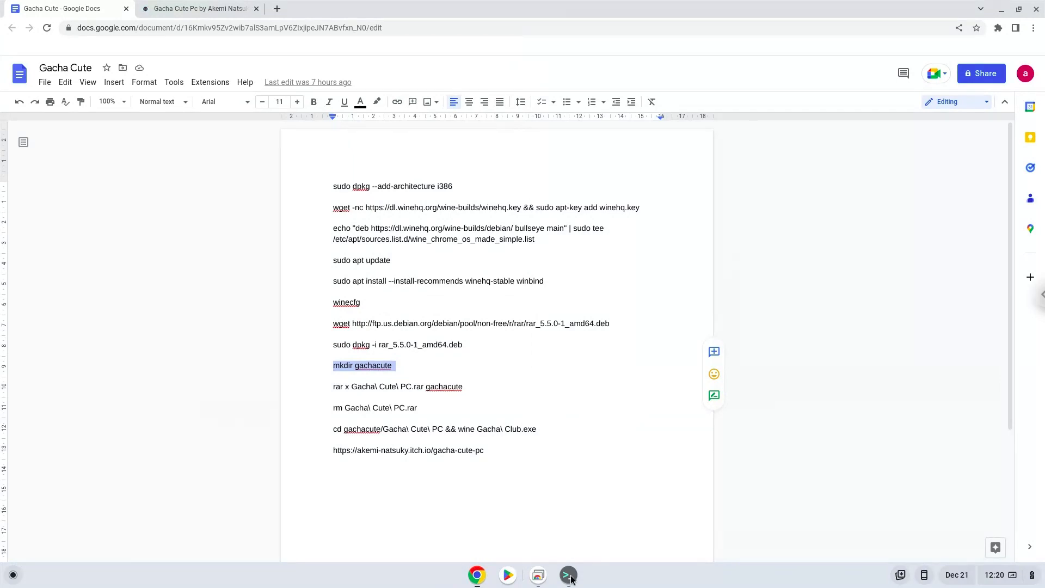
click(567, 574)
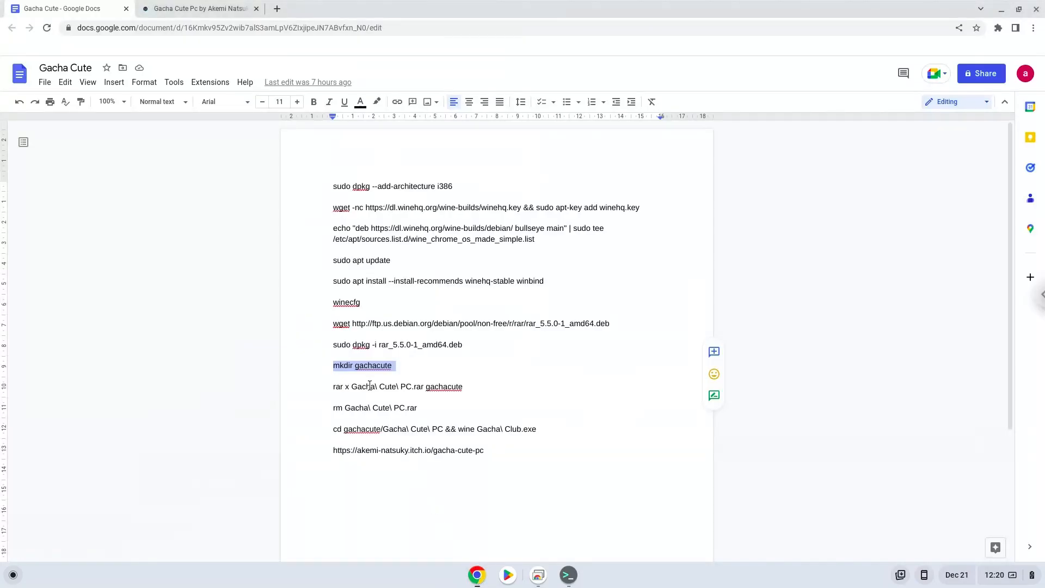
right_click(397, 386)
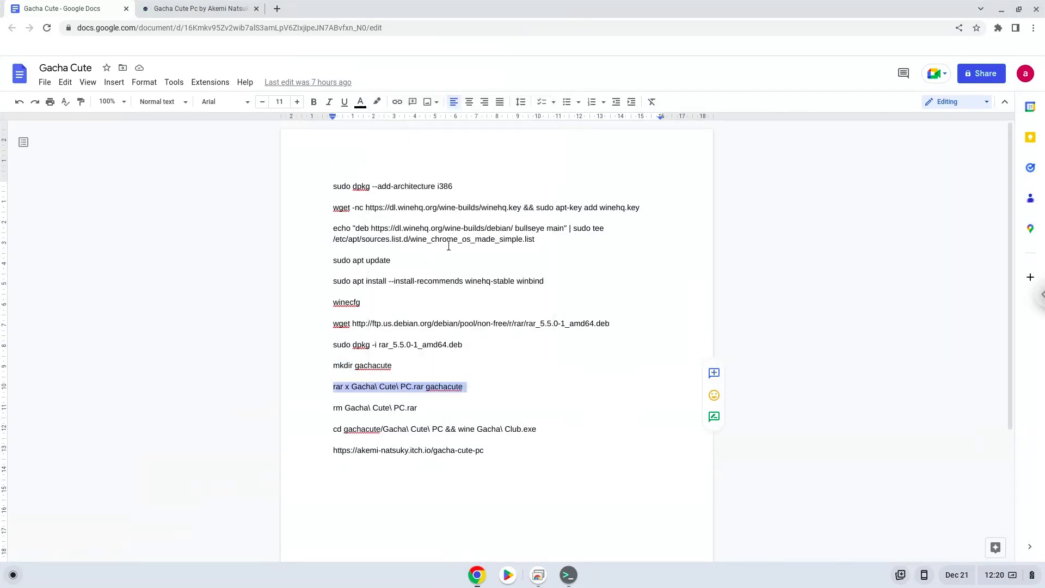
mouse_move(567, 575)
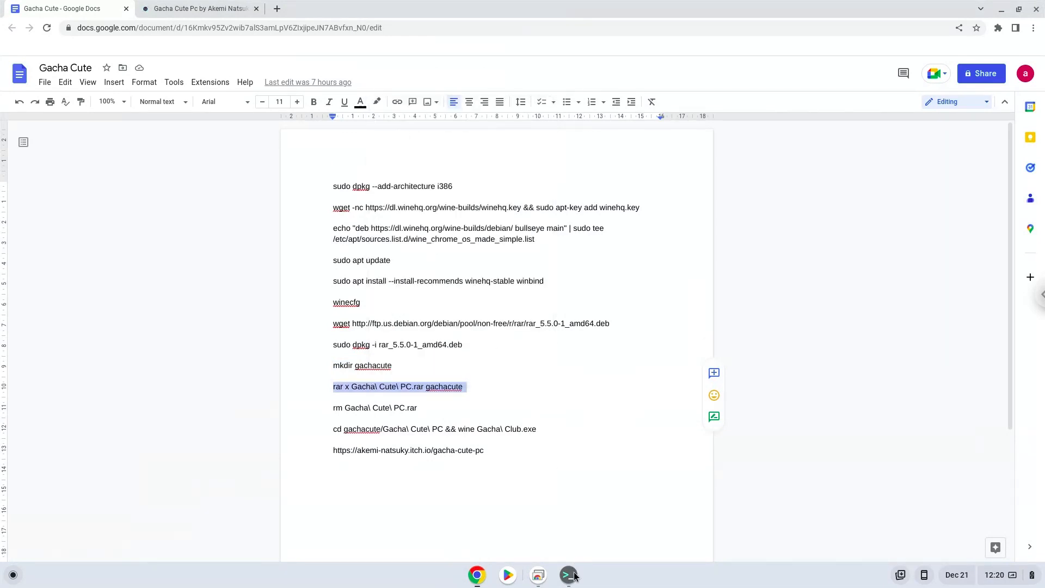
click(567, 575)
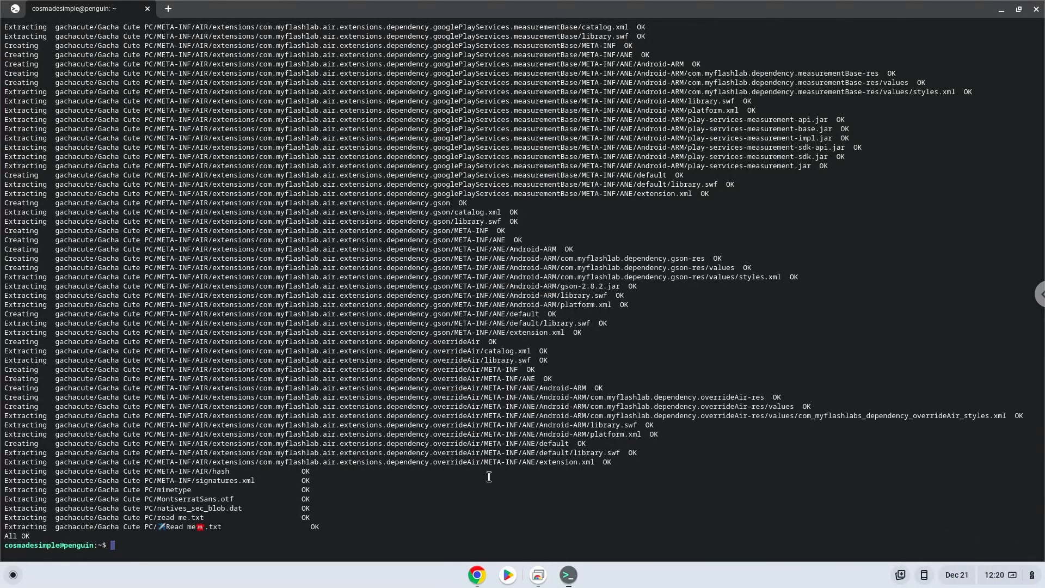
Step: Copy the rm command for Gacha Cute PC.rar from the notes and run it in the terminal
click(477, 574)
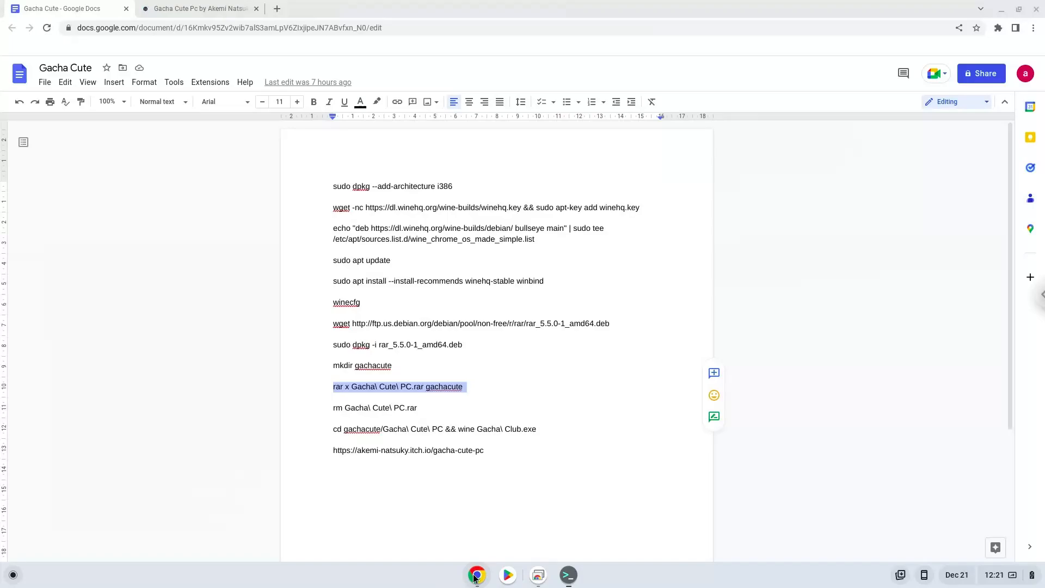
click(364, 407)
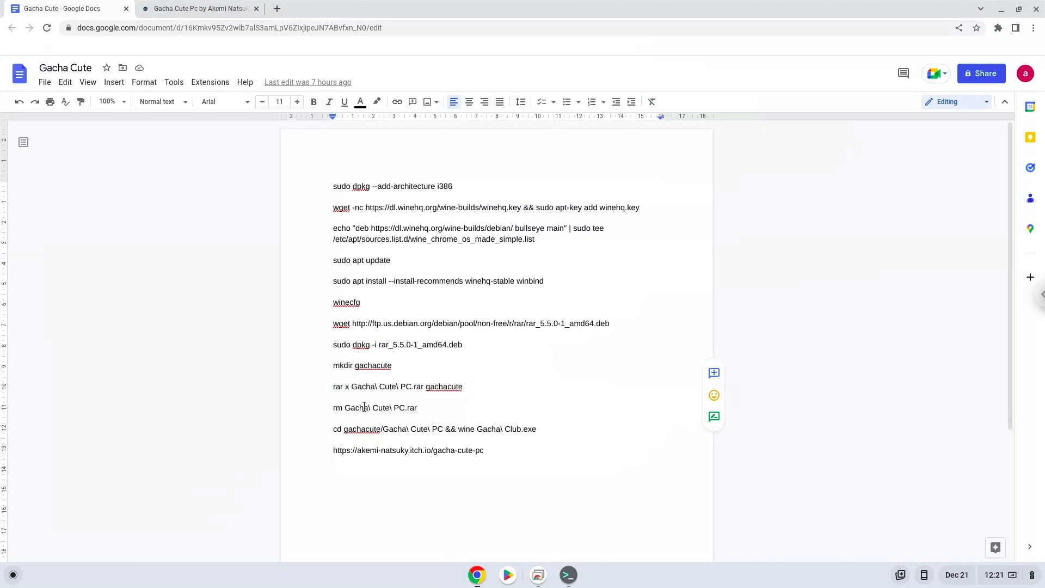
right_click(375, 407)
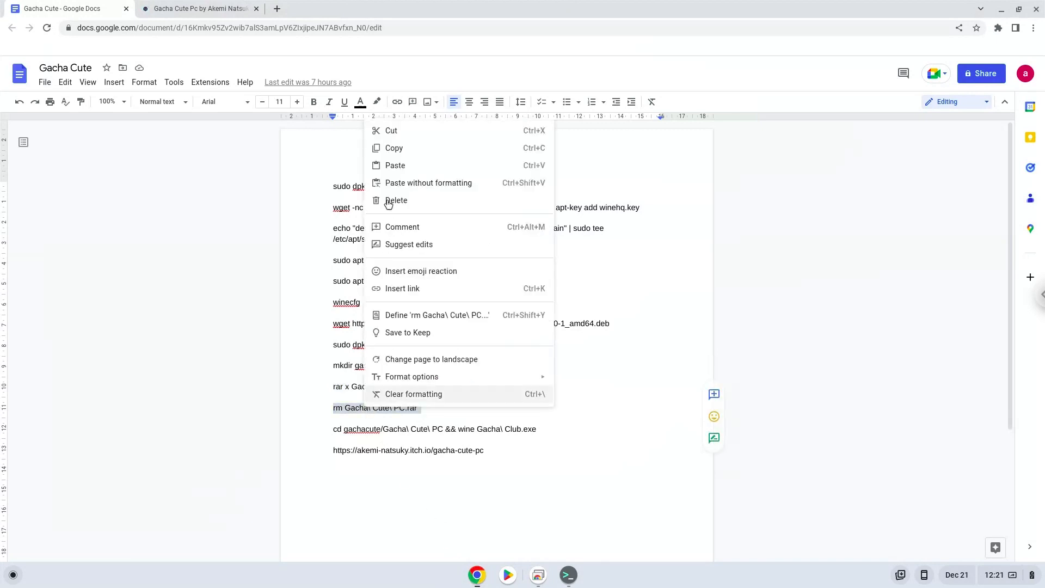
click(515, 407)
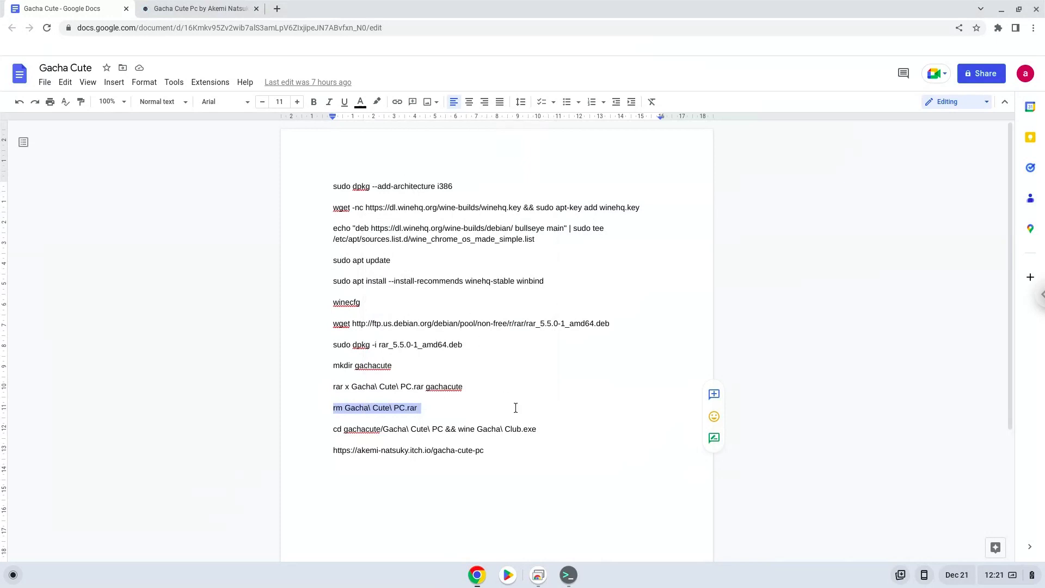
click(567, 574)
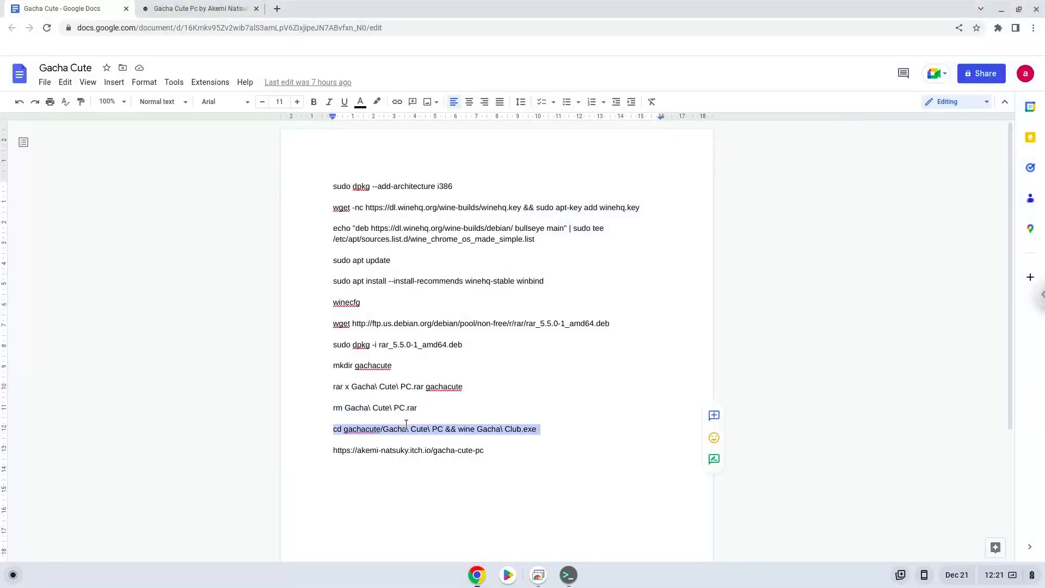
Step: Copy the game launch command from the notes into the terminal
right_click(435, 429)
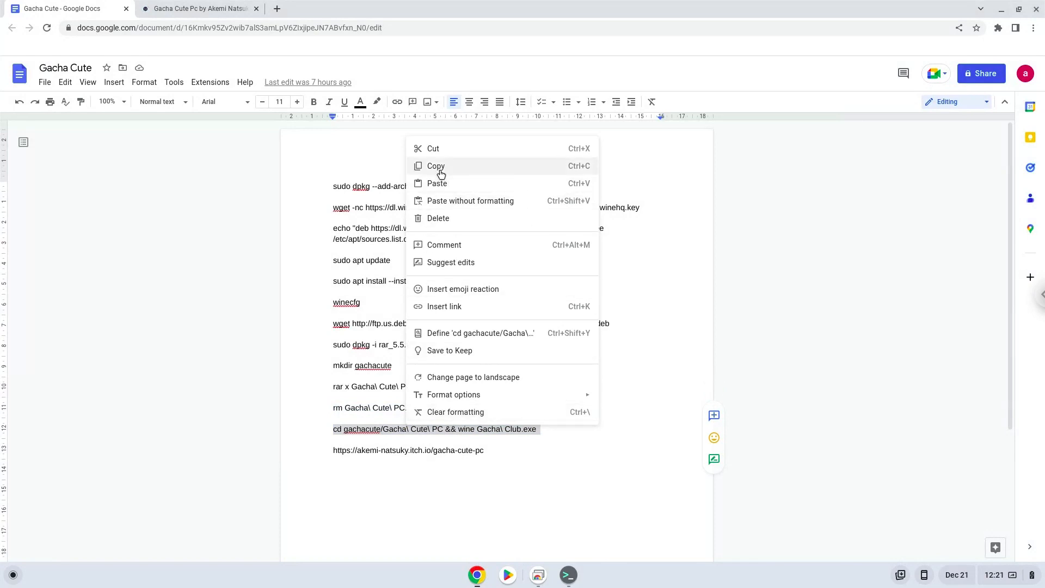
click(435, 165)
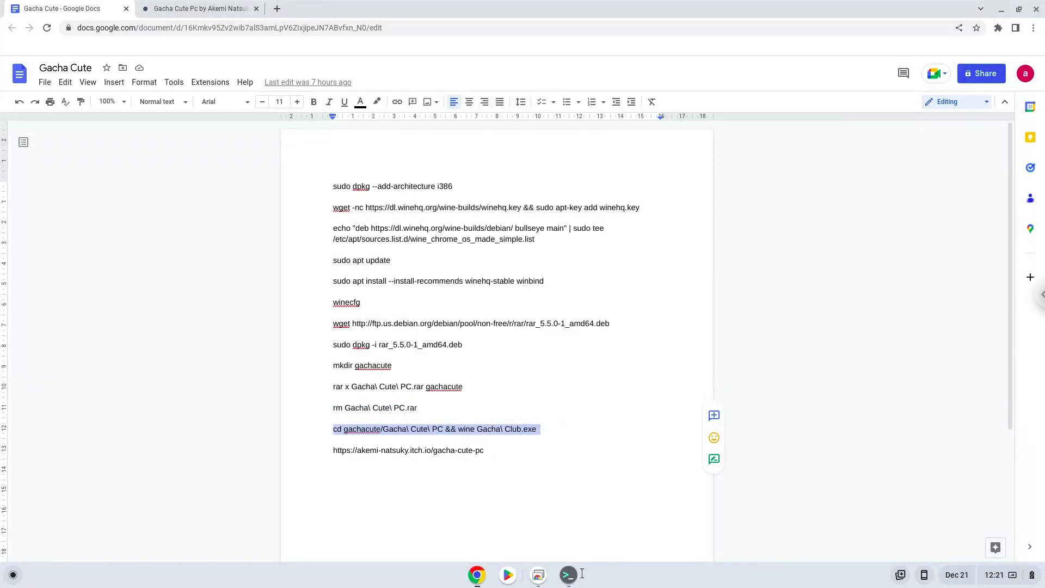
click(567, 574)
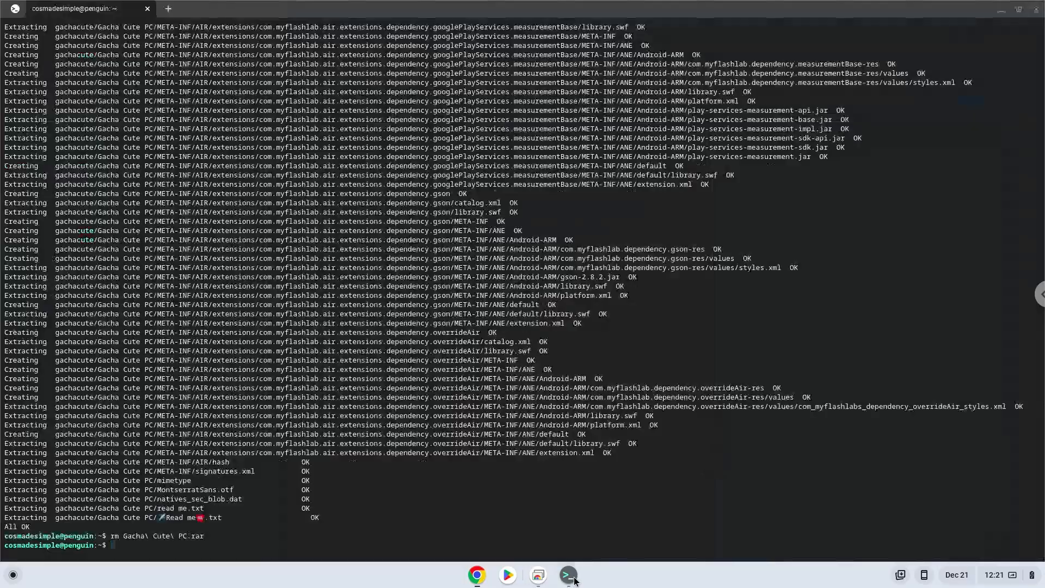
Step: Enter 'cd gachacute/Gacha\ Cute\ PC && wine Gacha\ Club.exe' to start the Lunime splash
text(cd gachacute/Gacha\ Cute\ PC && wine Gacha\ Club.exe)
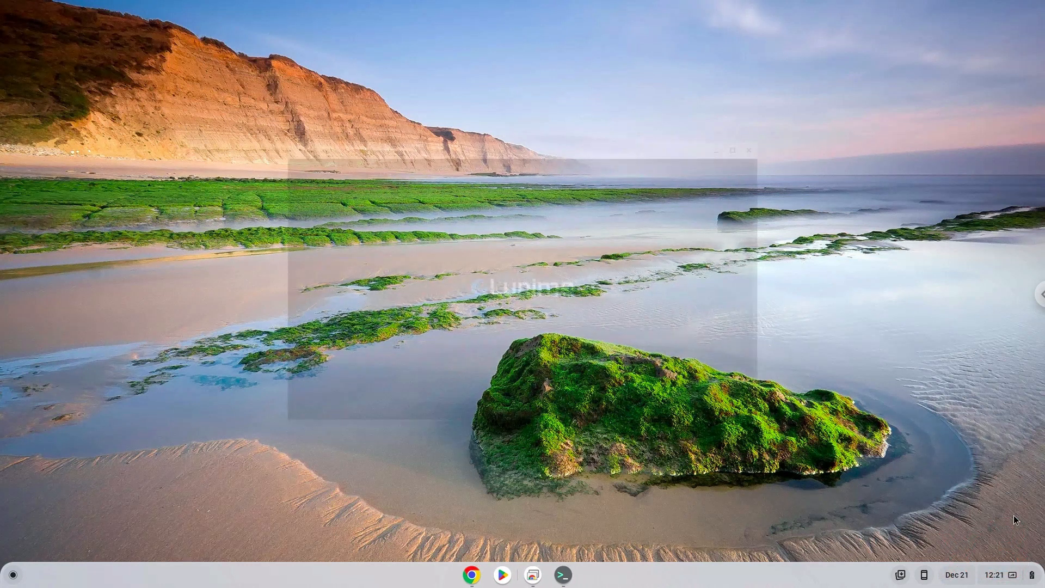
Step: Tap the Gacha Club 'TAP SCREEN' title to bring up Age Confirmation
click(582, 574)
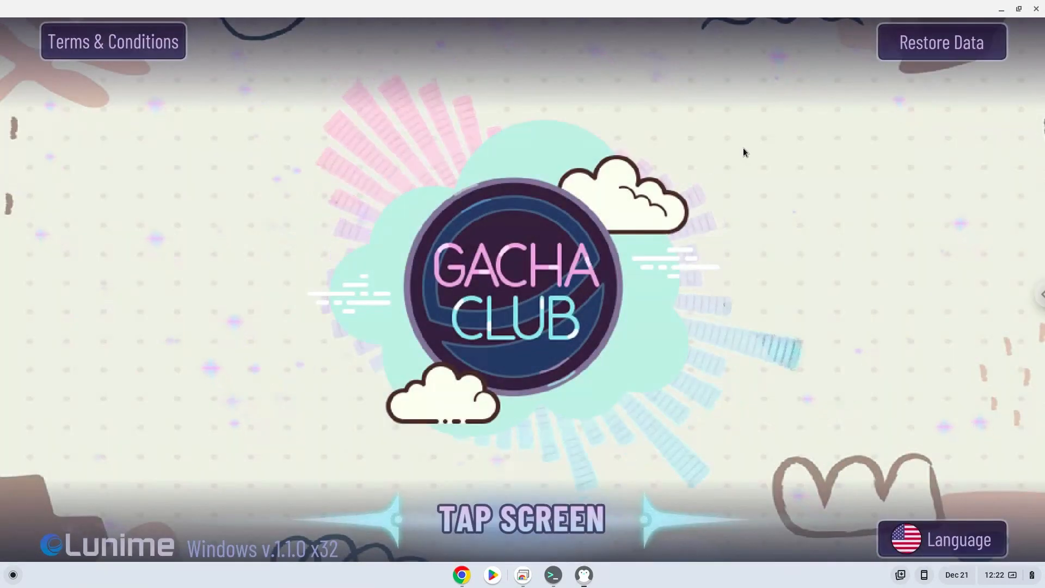
click(743, 145)
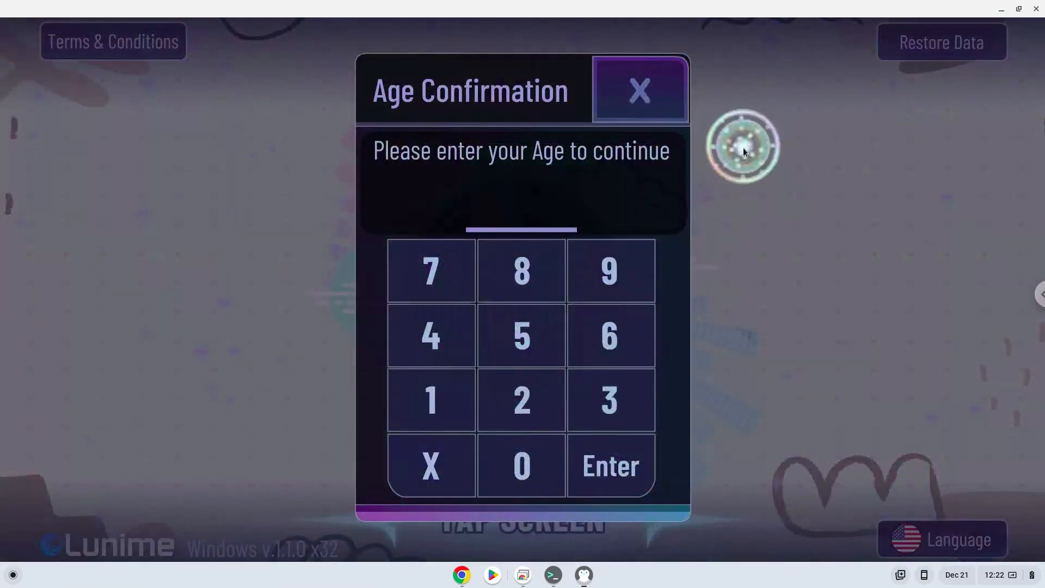